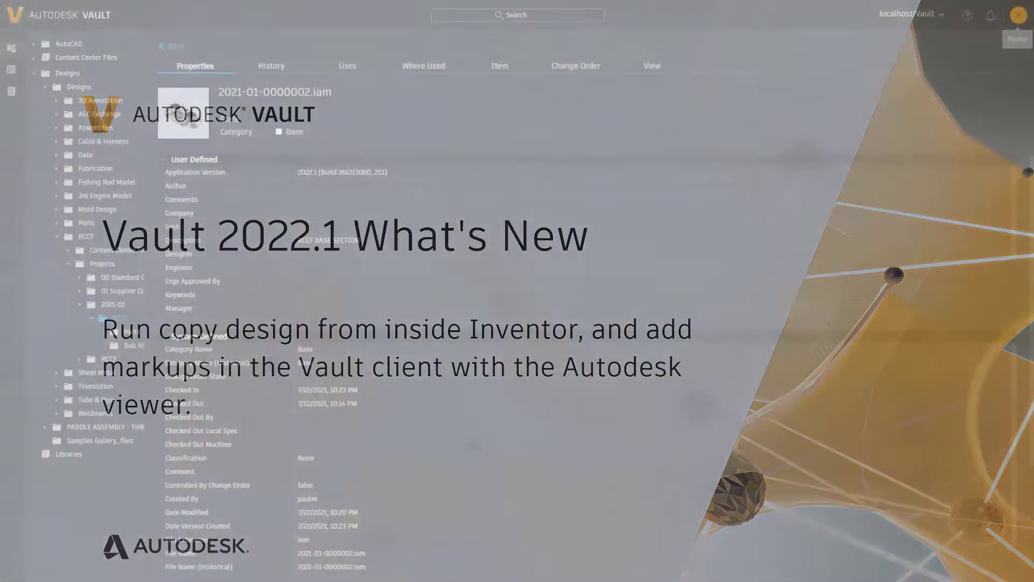
Step: Show the assembly in 3D, explode it, and save the FEA arrow markup as a snapshot
{"action": "left_click", "coordinate": [651, 65]}
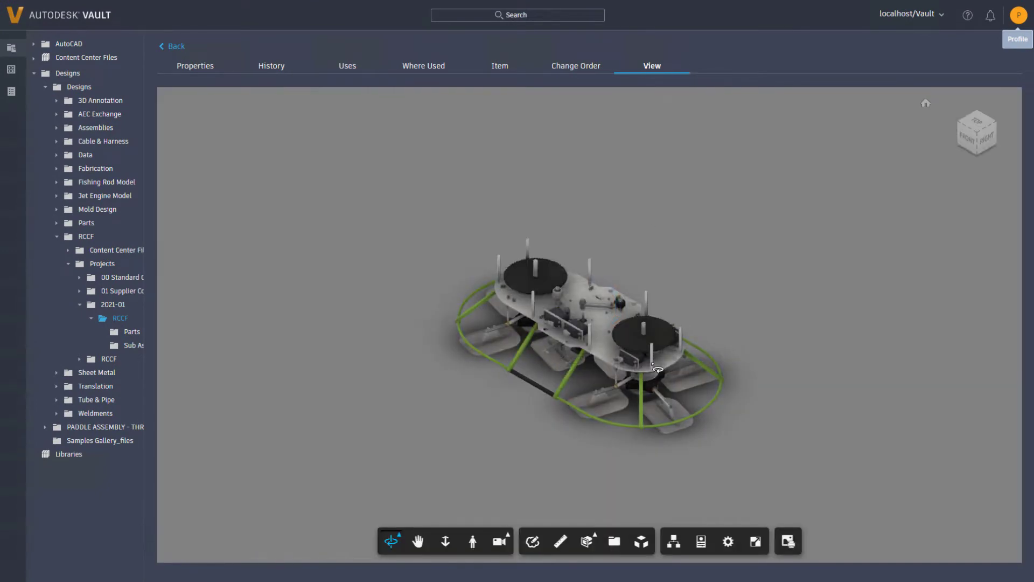
{"action": "left_click", "coordinate": [531, 541]}
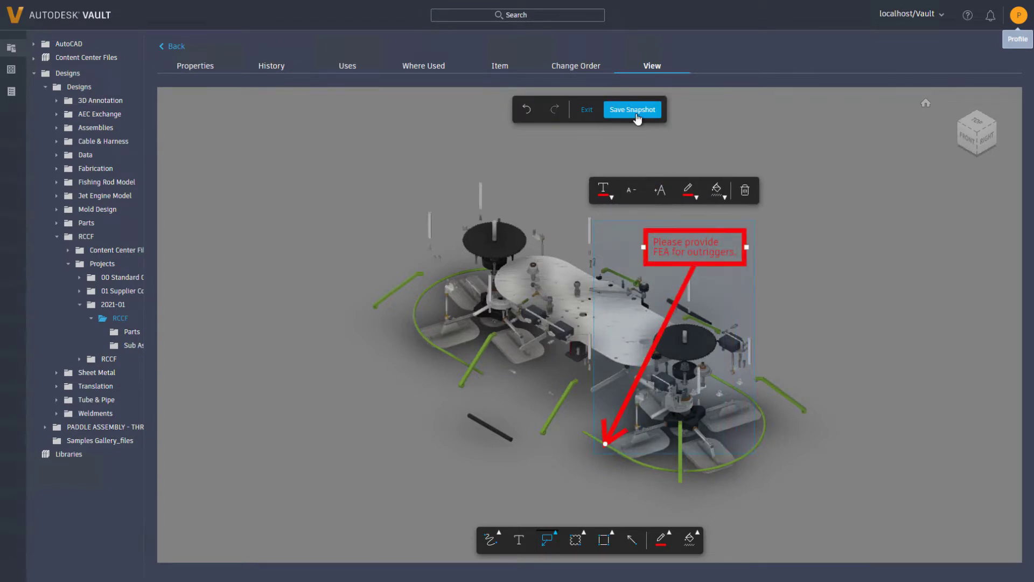
{"action": "left_click", "coordinate": [630, 109]}
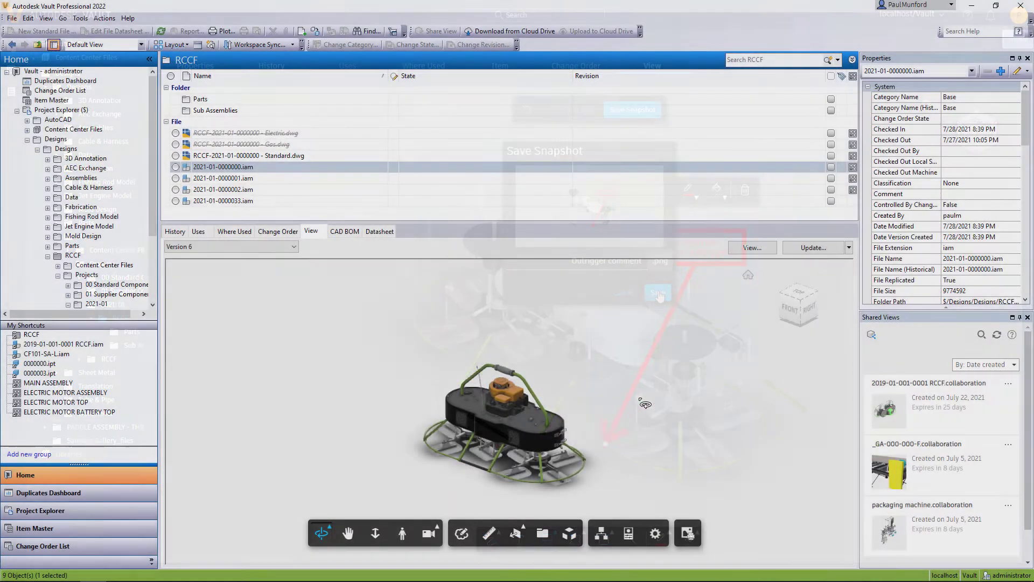
Step: Open 2021-01-0000000.iam in its own viewer, explode it, and begin the 'Please replace' markup note
{"action": "left_click", "coordinate": [751, 247]}
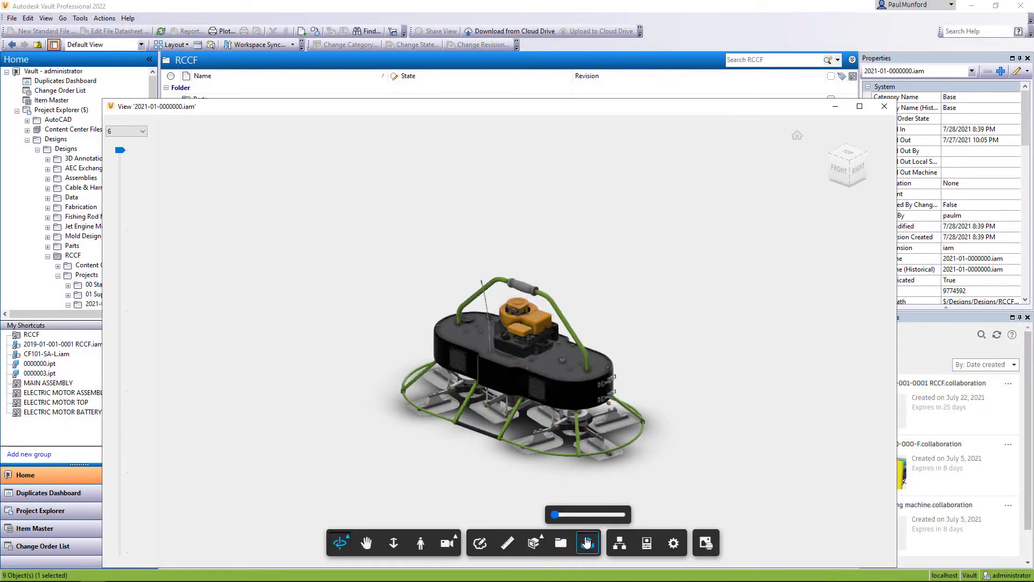
{"action": "left_click", "coordinate": [585, 543]}
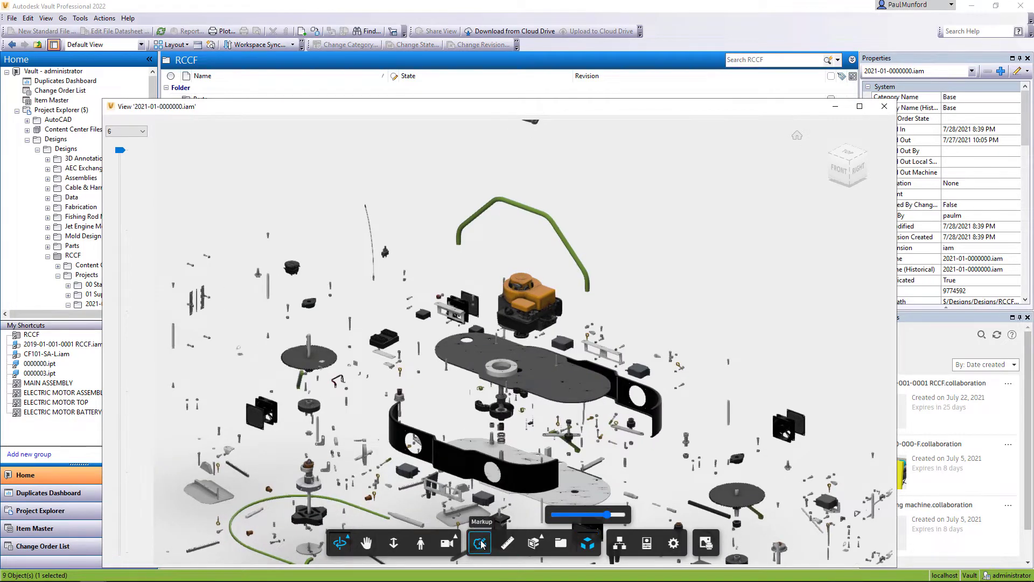
{"action": "left_click", "coordinate": [479, 543]}
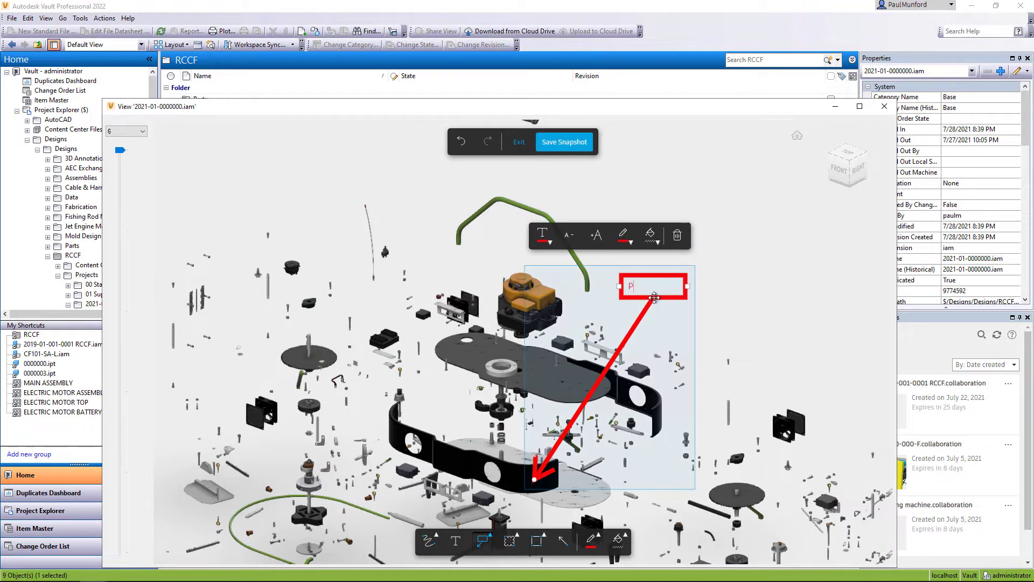
{"action": "type", "text": "Please replace wi"}
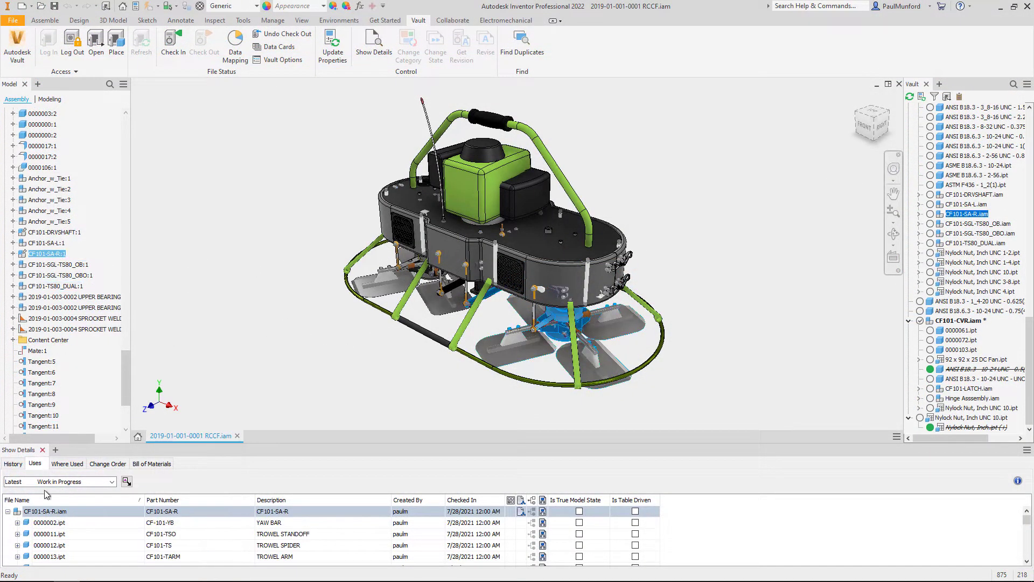
Step: Copy Design CF101-SA-R.iam with its whole branch marked for copying, then add more files
{"action": "right_click", "coordinate": [44, 511]}
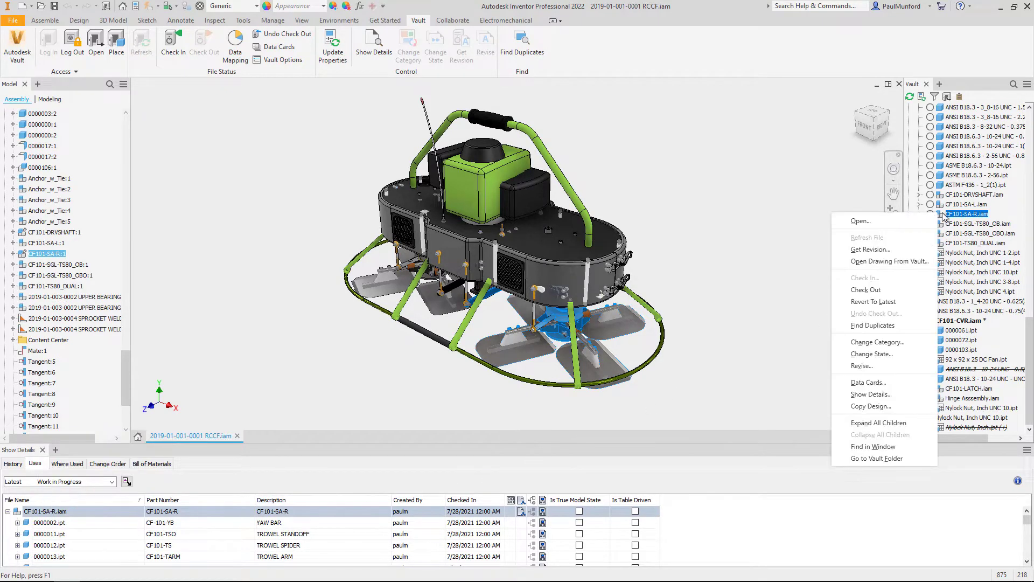
{"action": "mouse_move", "coordinate": [871, 405]}
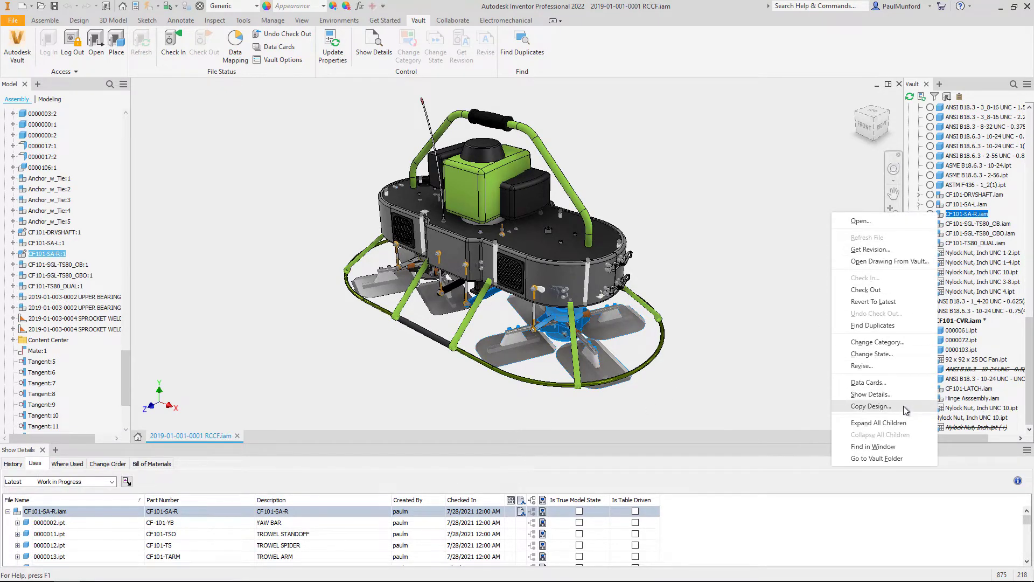
{"action": "left_click", "coordinate": [870, 405]}
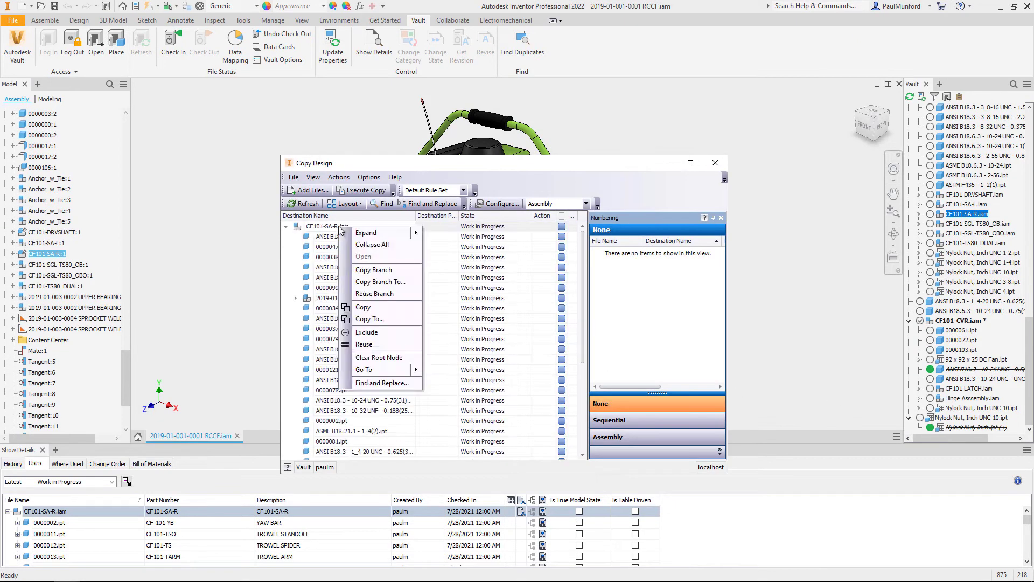
{"action": "left_click", "coordinate": [445, 415]}
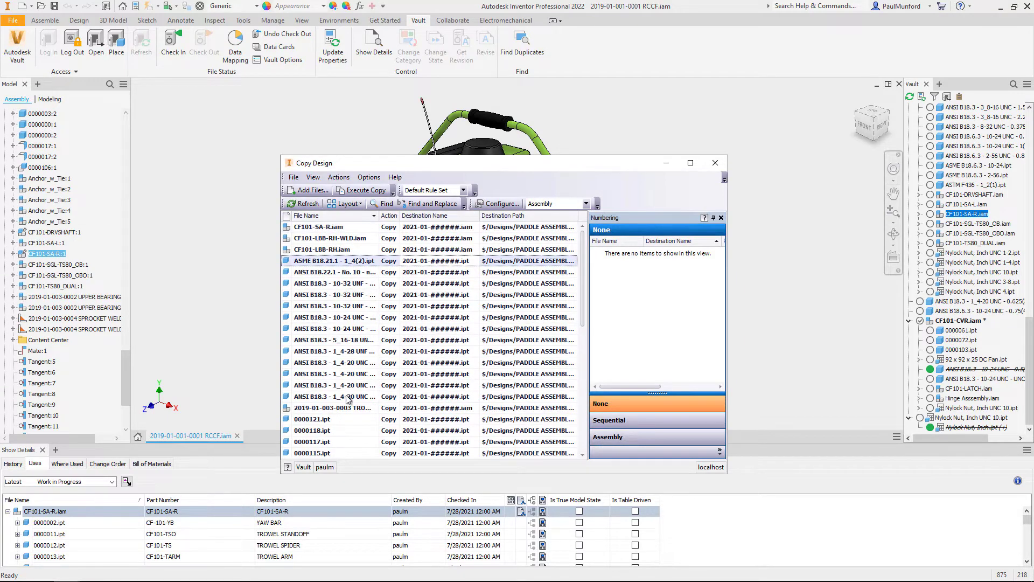
{"action": "left_click", "coordinate": [344, 203]}
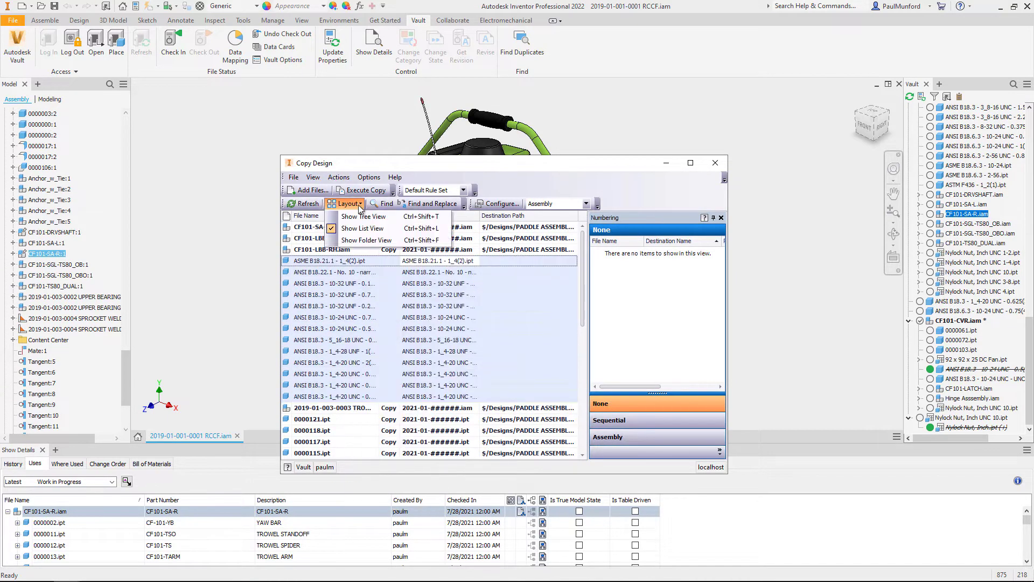
{"action": "left_click", "coordinate": [364, 216]}
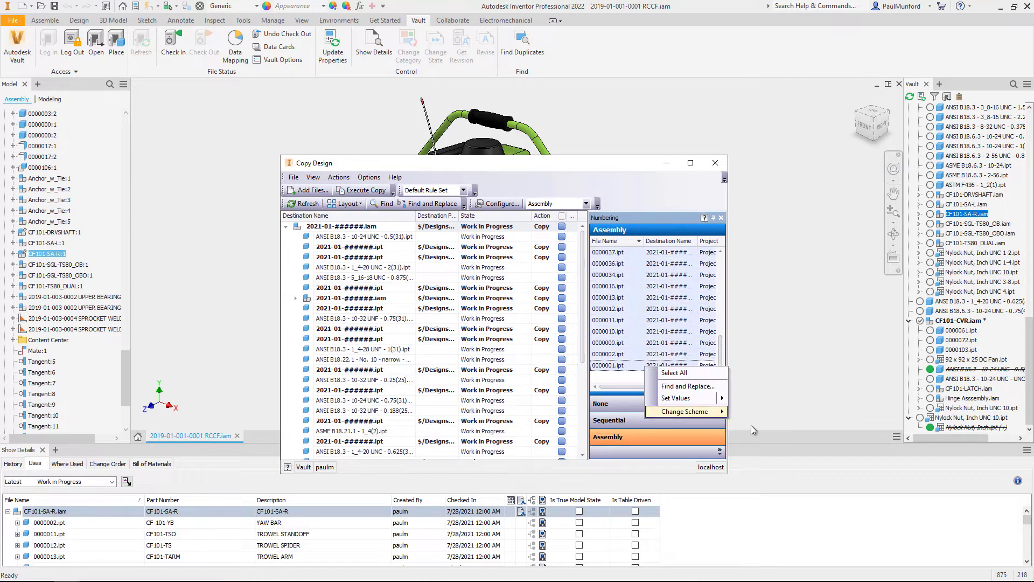
{"action": "left_click", "coordinate": [304, 190]}
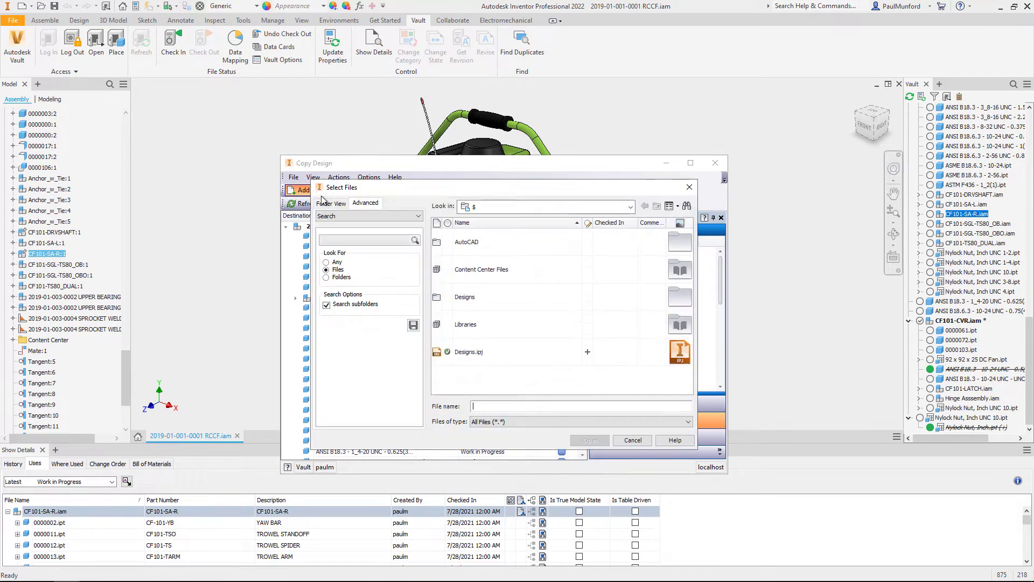
Step: Execute the copy with sequential 2021-01 numbering and open the new root assembly
{"action": "type", "text": "SERVICE MANUAL"}
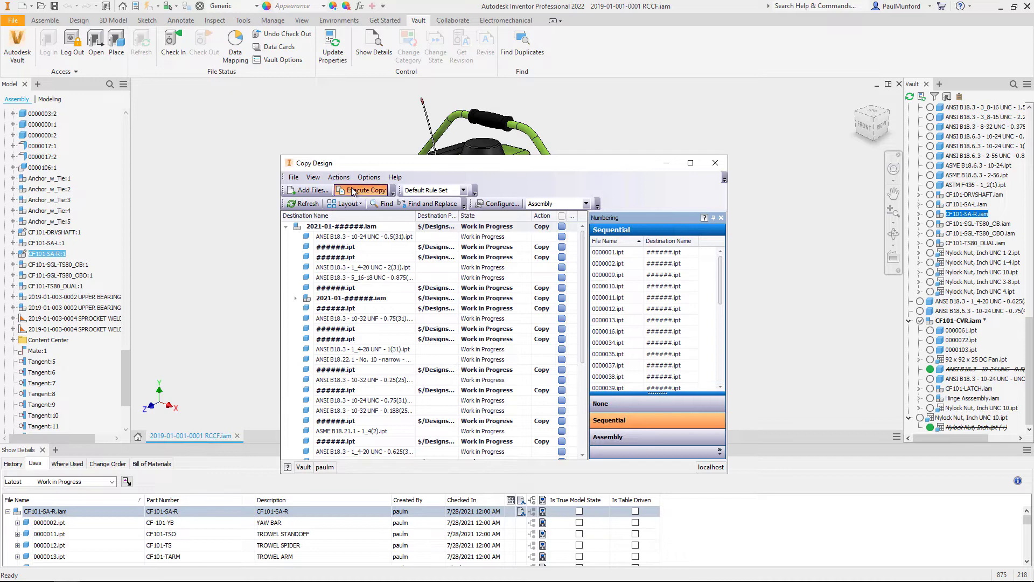
{"action": "left_click", "coordinate": [365, 190]}
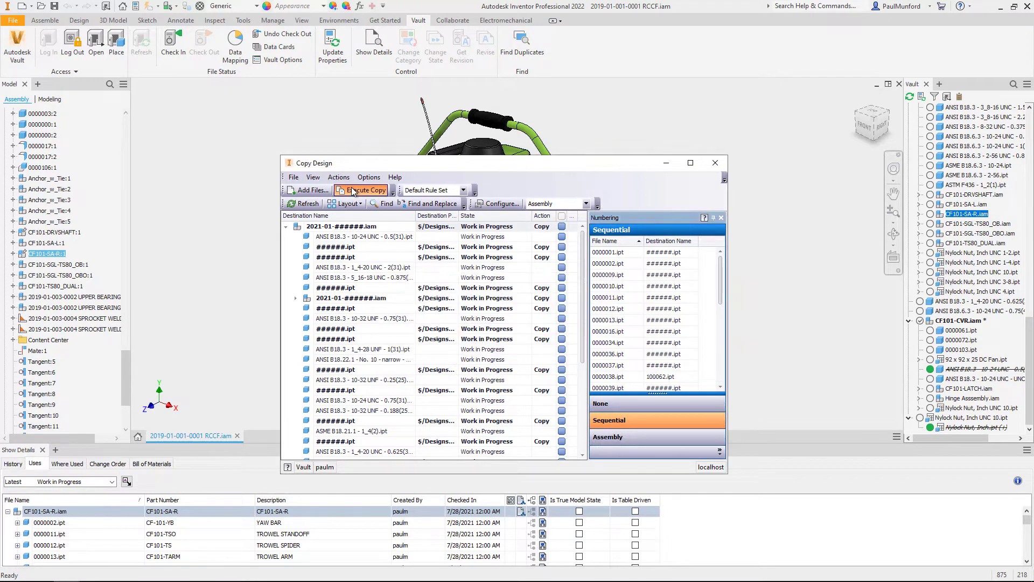
{"action": "left_click", "coordinate": [367, 190]}
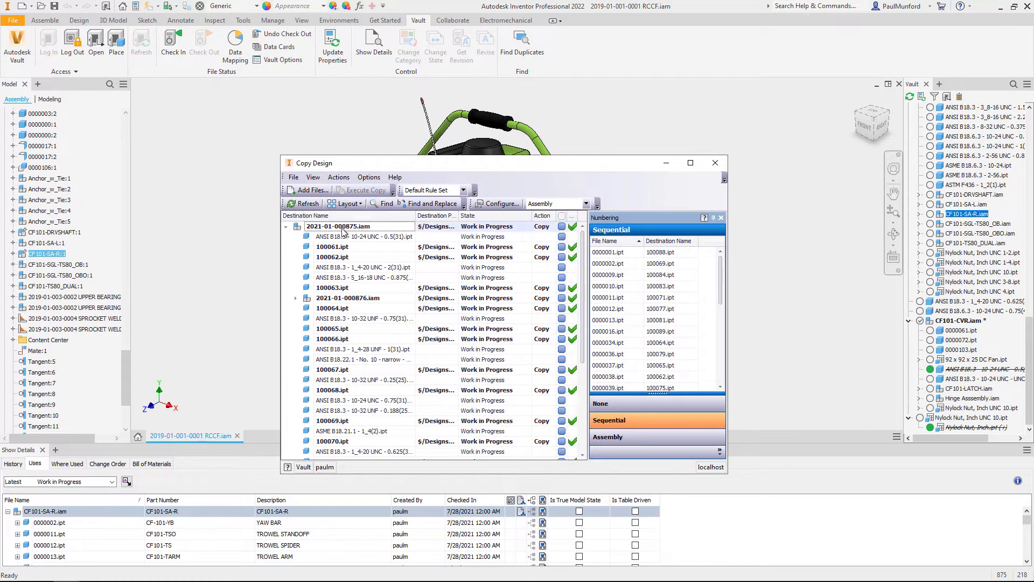
{"action": "right_click", "coordinate": [340, 227]}
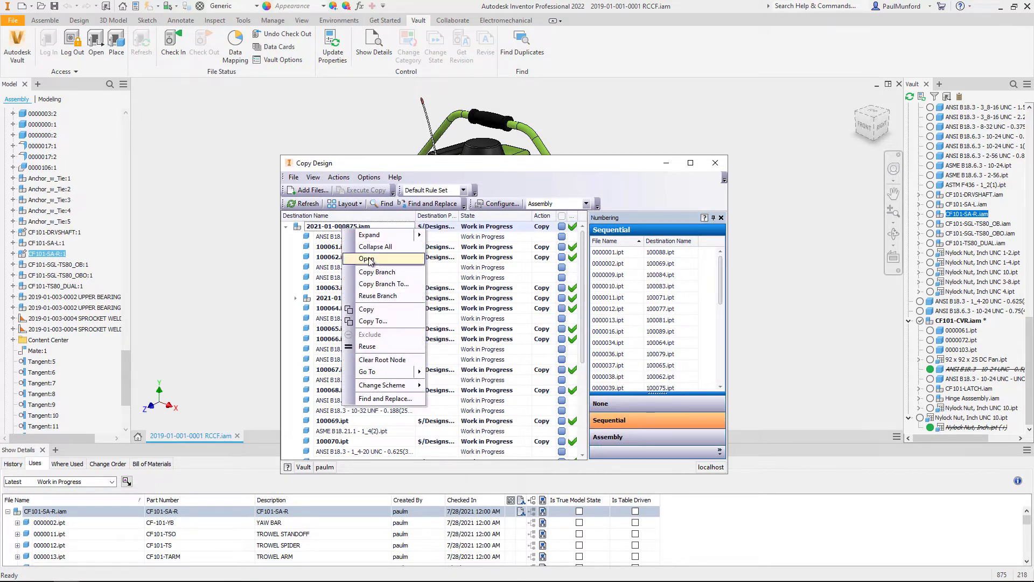
{"action": "left_click", "coordinate": [368, 258]}
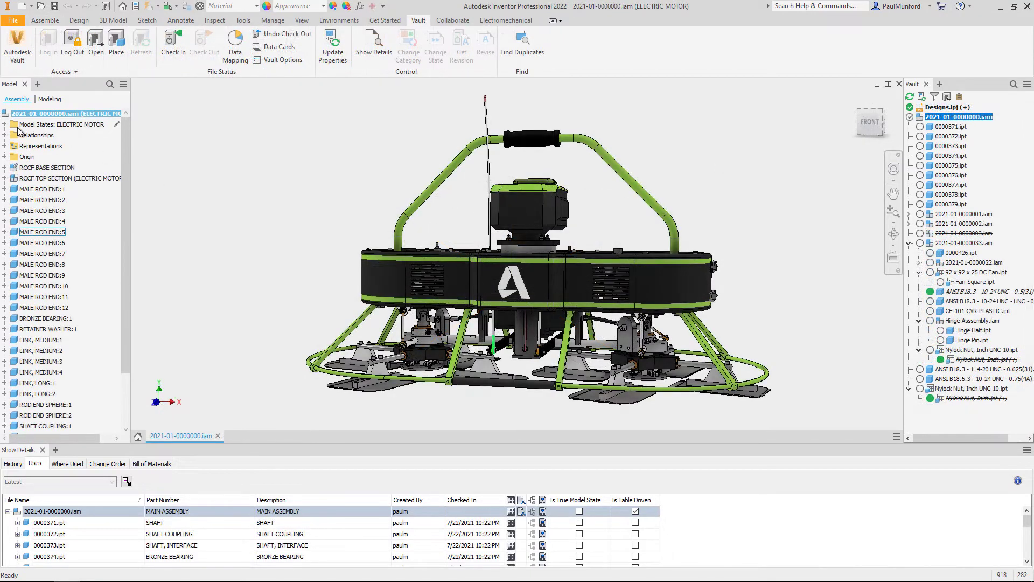
{"action": "left_click", "coordinate": [5, 125]}
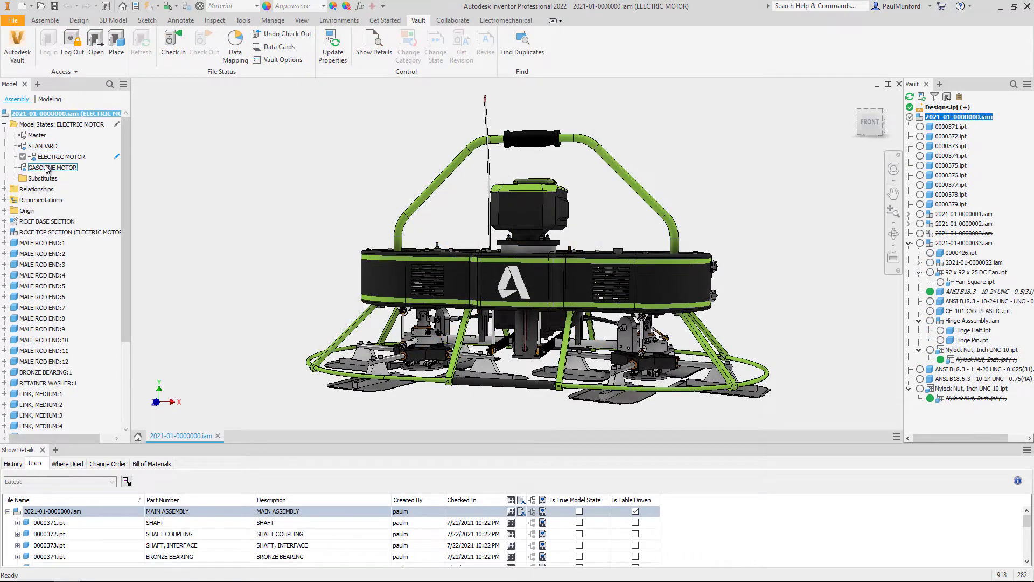
{"action": "right_click", "coordinate": [42, 145]}
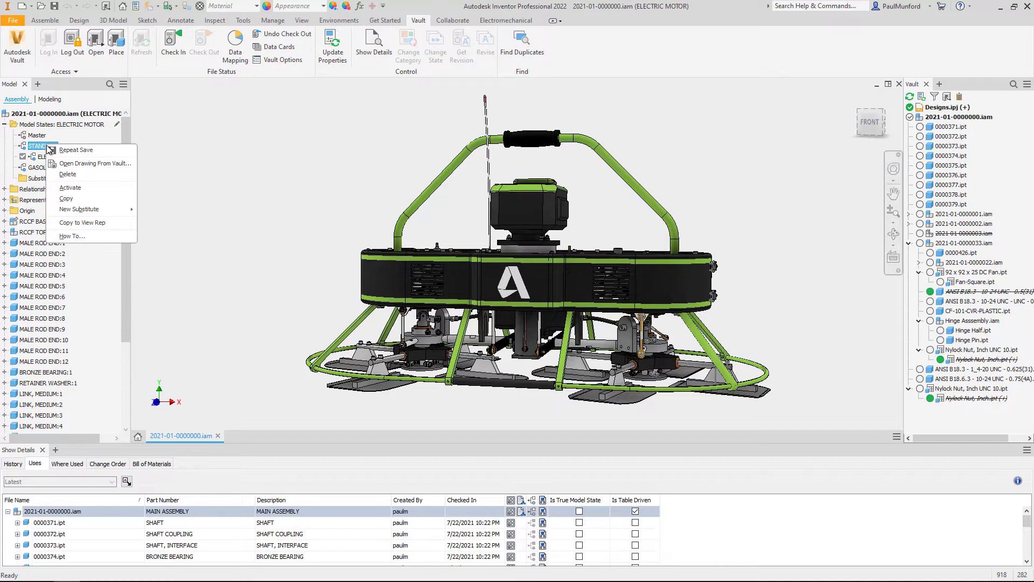
{"action": "left_click", "coordinate": [95, 162]}
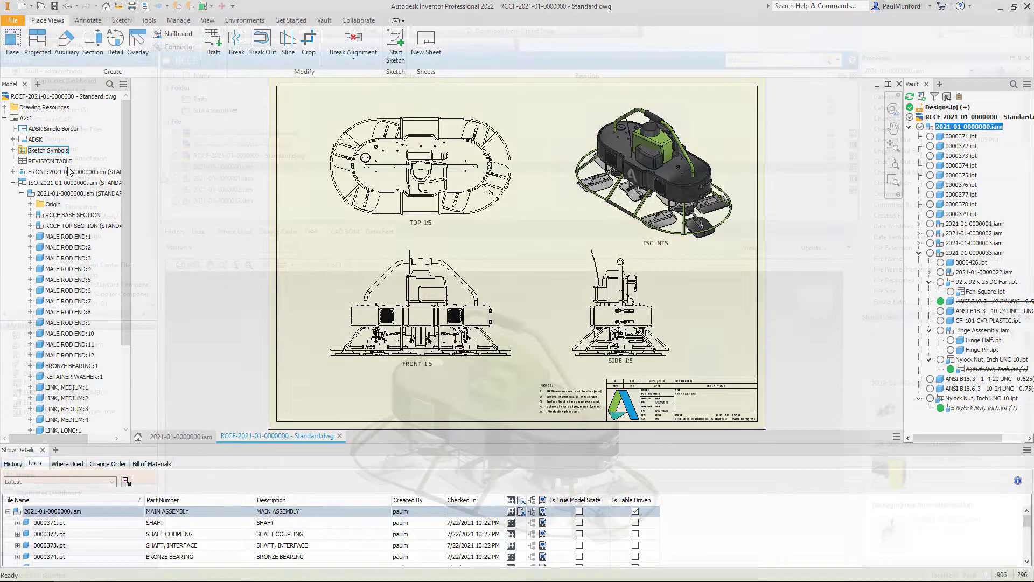
{"action": "left_click", "coordinate": [79, 17]}
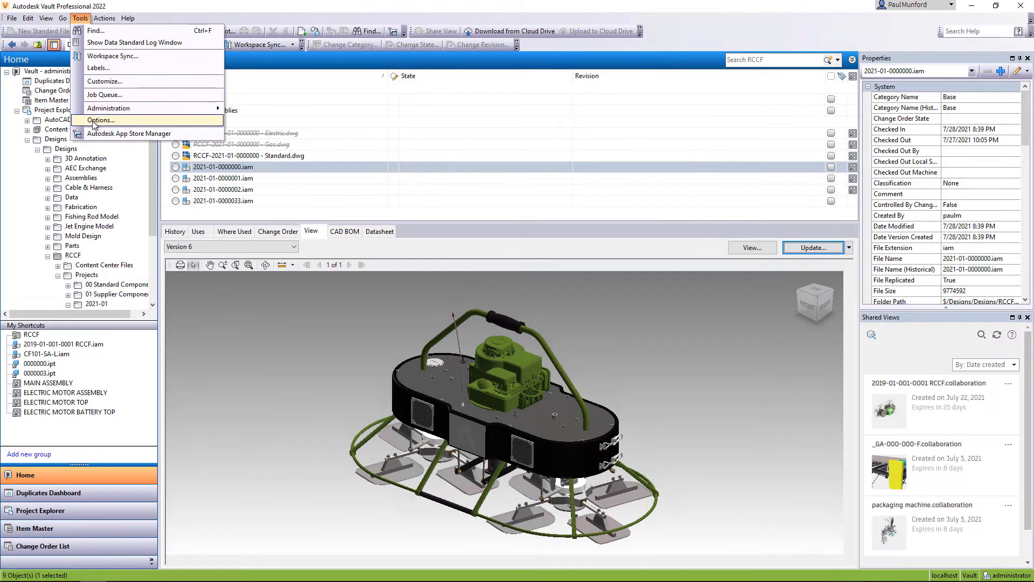
Step: Set Autodesk Viewer as the default file viewer, refresh the preview, and show the component list
{"action": "left_click", "coordinate": [99, 119]}
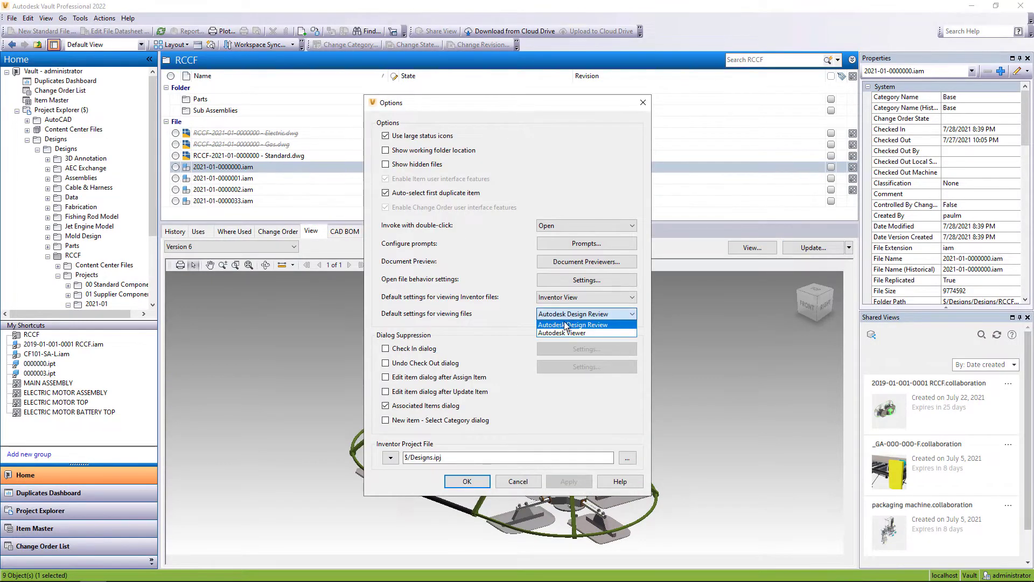
{"action": "left_click", "coordinate": [561, 332]}
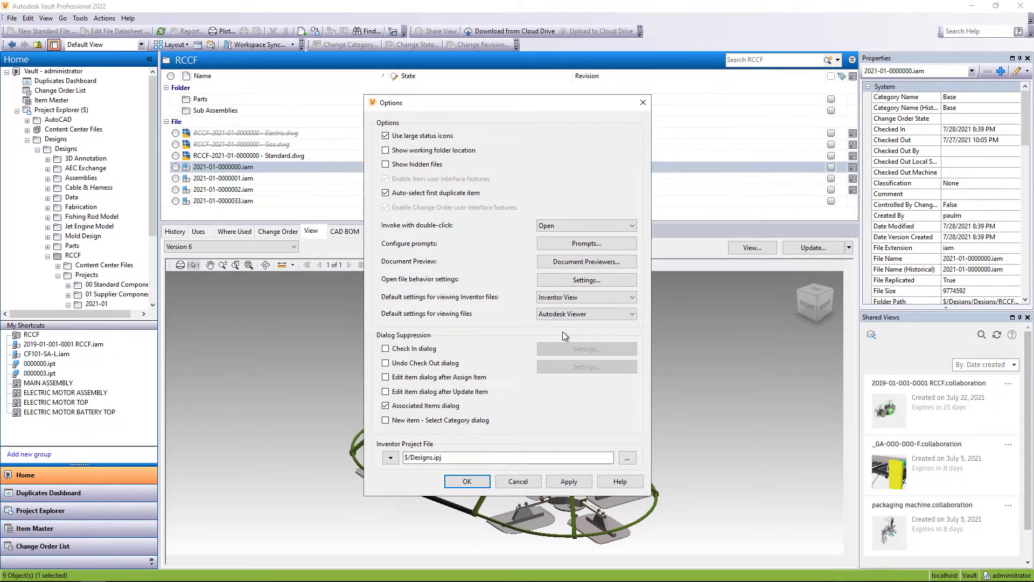
{"action": "left_click", "coordinate": [466, 480]}
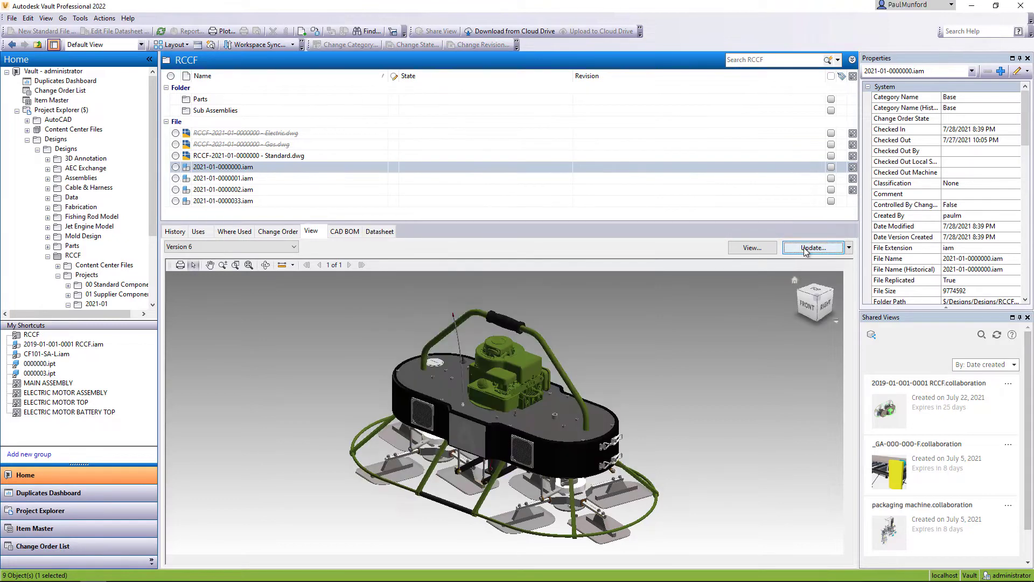
{"action": "left_click", "coordinate": [812, 247]}
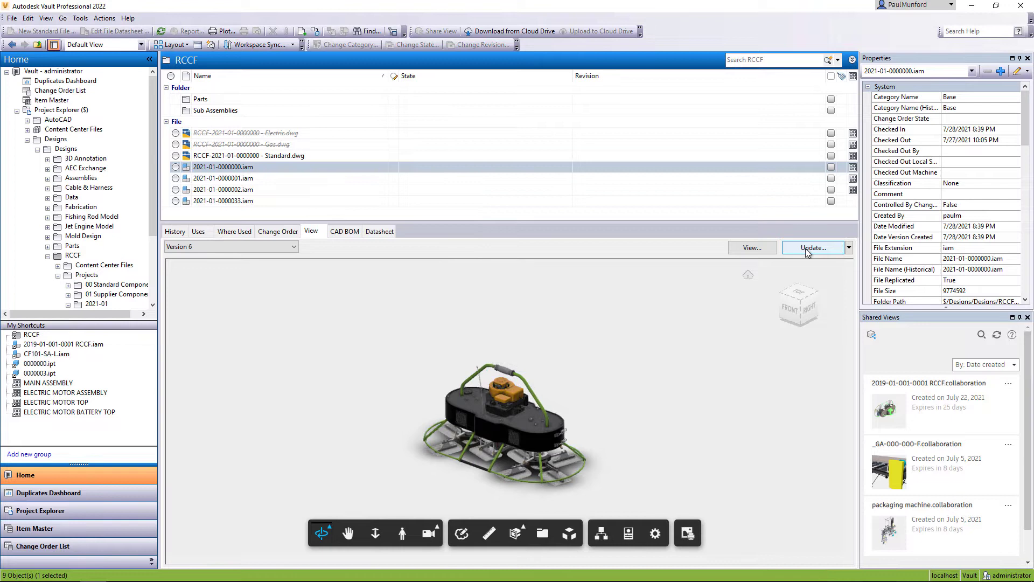
{"action": "left_click", "coordinate": [600, 533]}
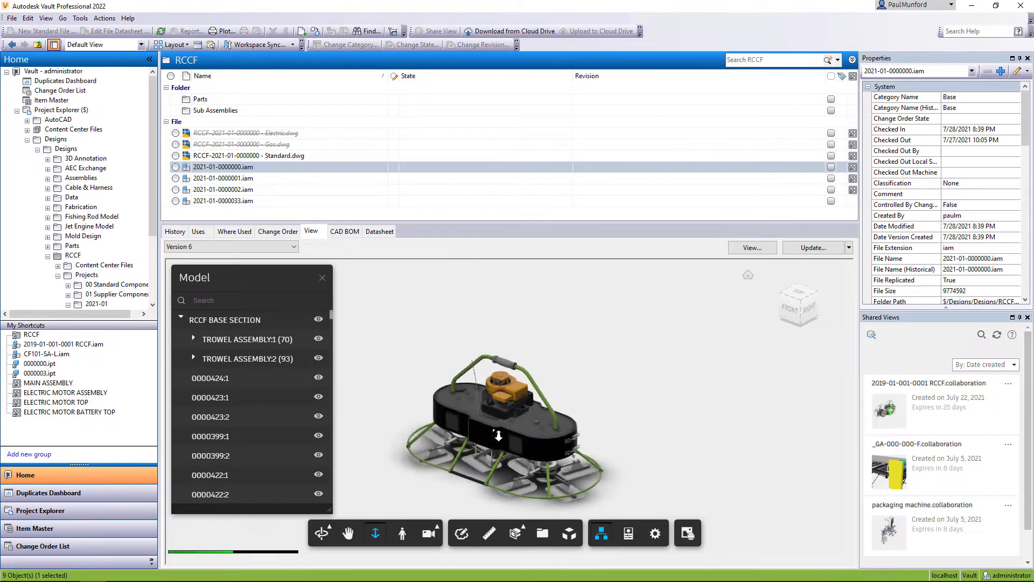
{"action": "left_click", "coordinate": [752, 246]}
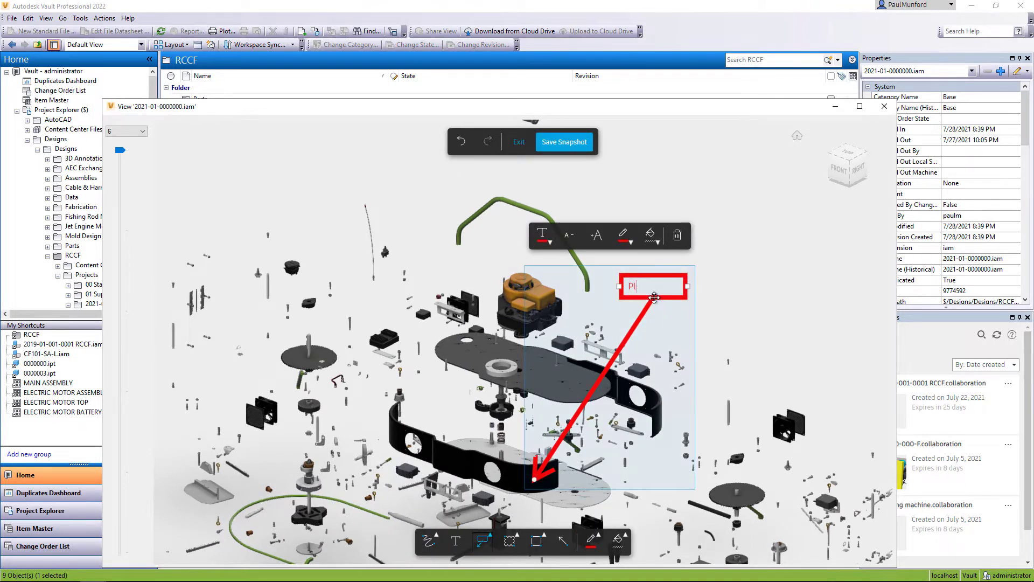
Step: Type 'Please replace with metal housing' and save the snapshot as 'housing Markup'
{"action": "type", "text": "Please replace with metal housing"}
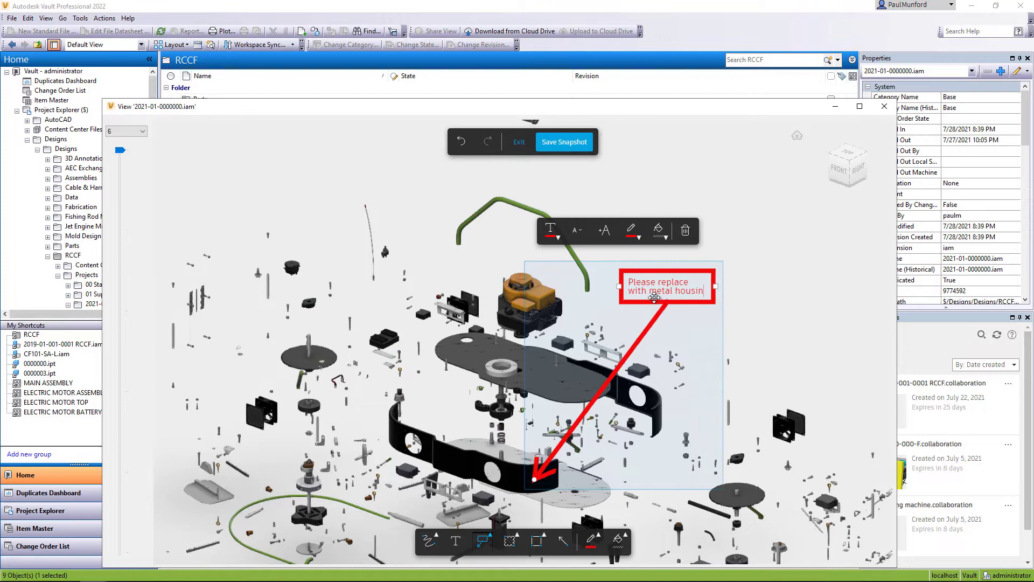
{"action": "left_click", "coordinate": [564, 141]}
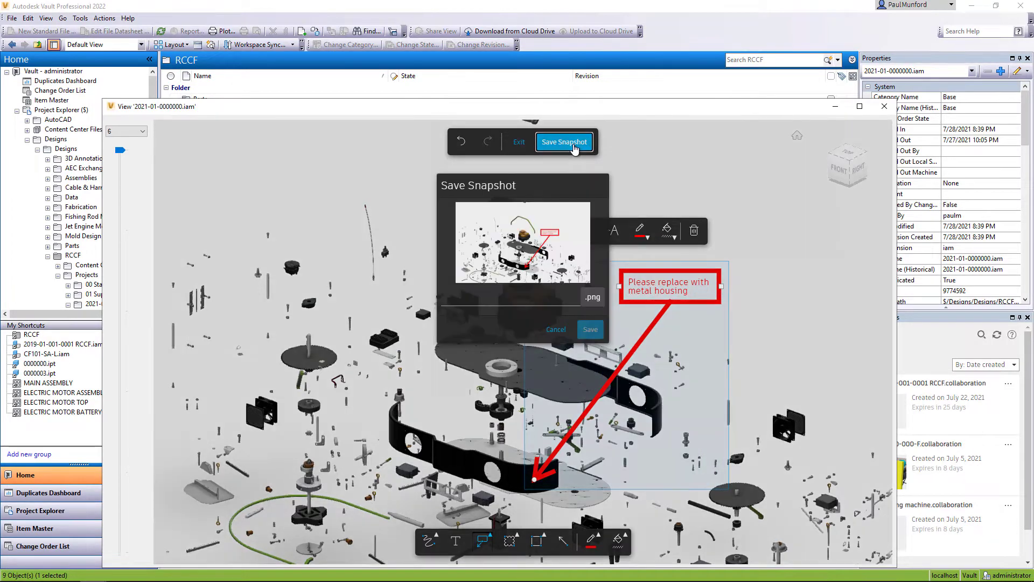
{"action": "type", "text": "housing Markup"}
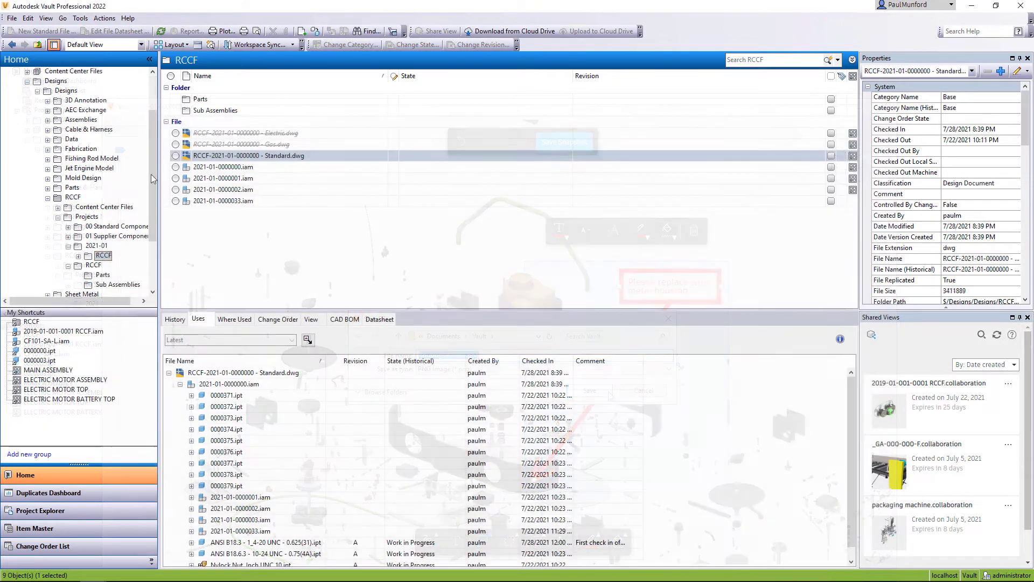
Step: In Manage Access, group users by effective role and groups by effective vault
{"action": "left_click", "coordinate": [79, 17]}
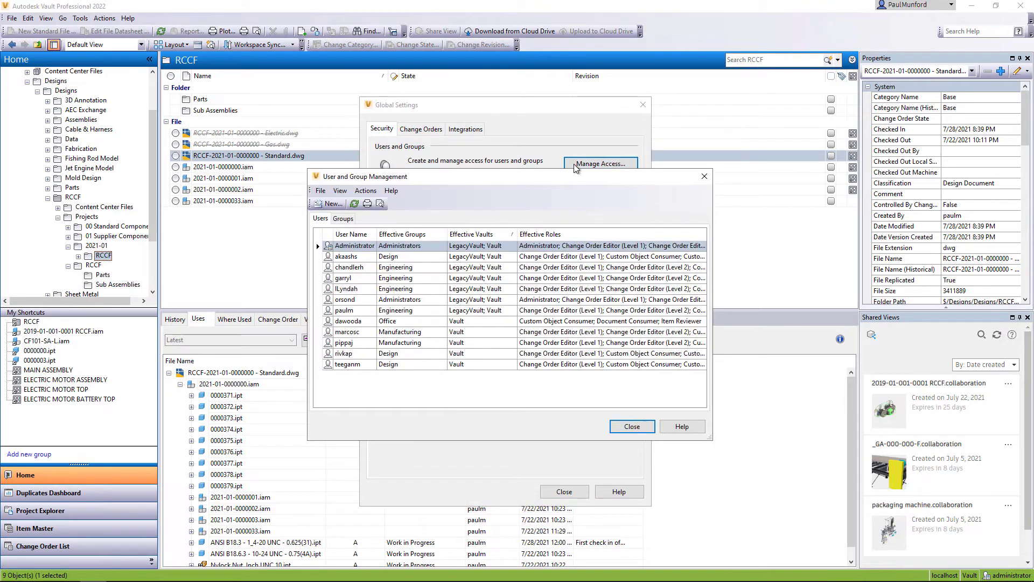
{"action": "left_click", "coordinate": [339, 191]}
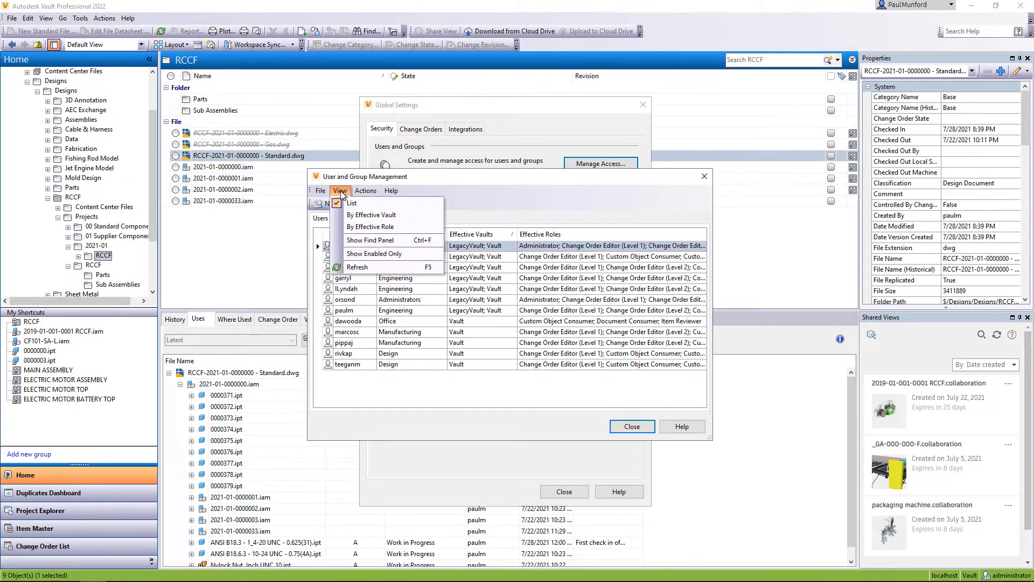
{"action": "left_click", "coordinate": [371, 214]}
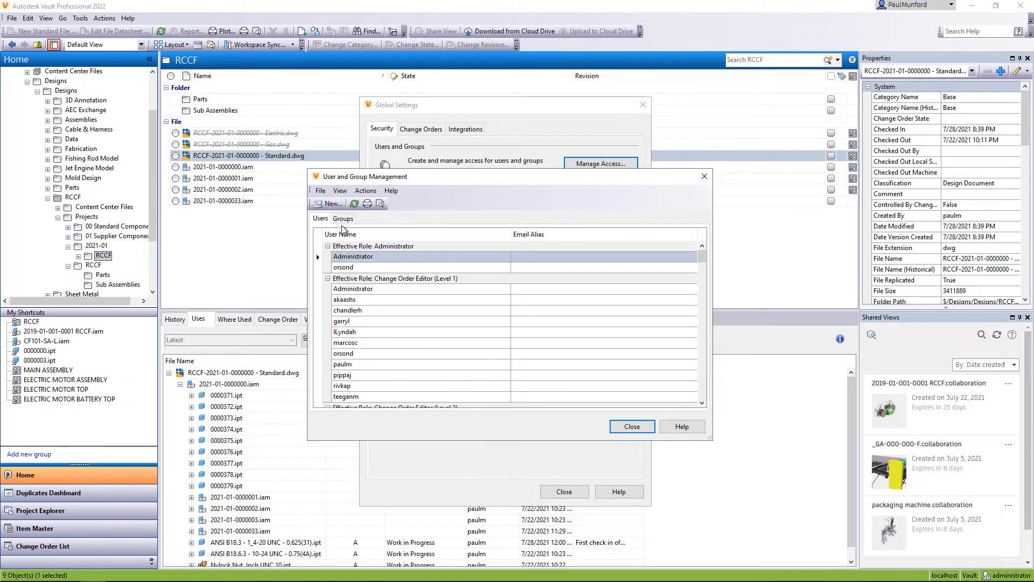
{"action": "left_click", "coordinate": [340, 190]}
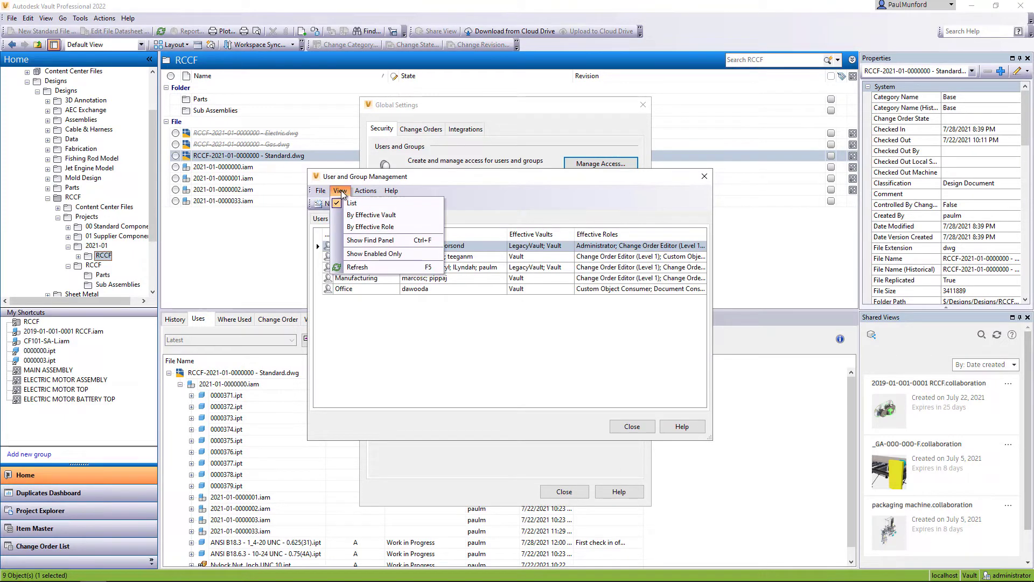
{"action": "left_click", "coordinate": [371, 215]}
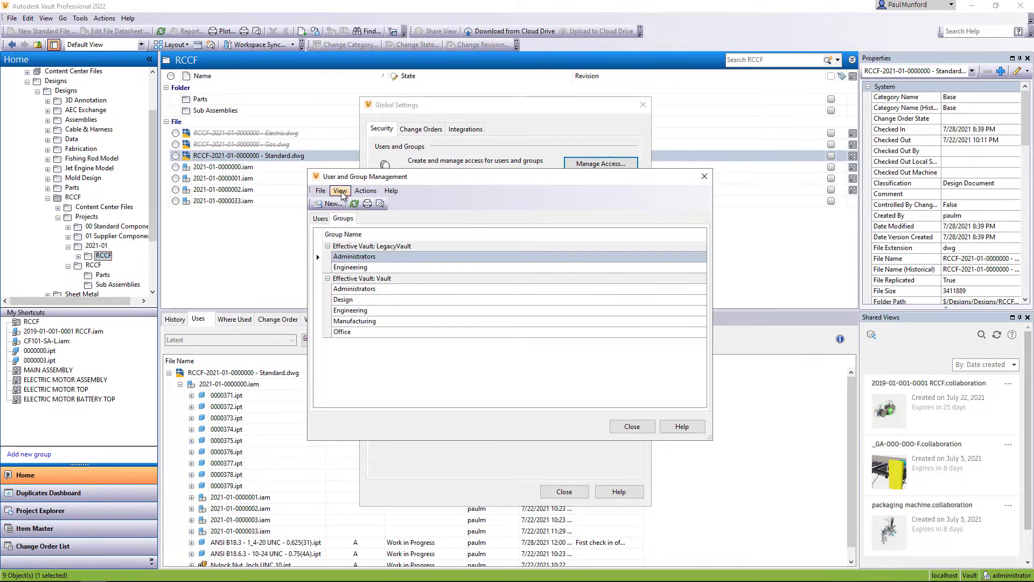
Step: Export the users-by-role list as an xls file named 'Users by effective'
{"action": "left_click", "coordinate": [320, 218]}
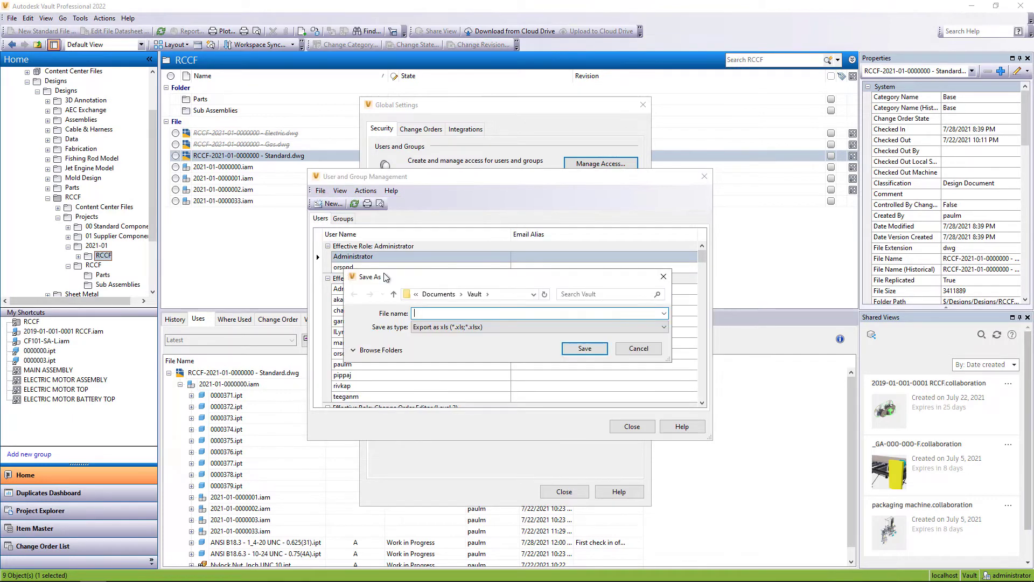
{"action": "type", "text": "Users by effective"}
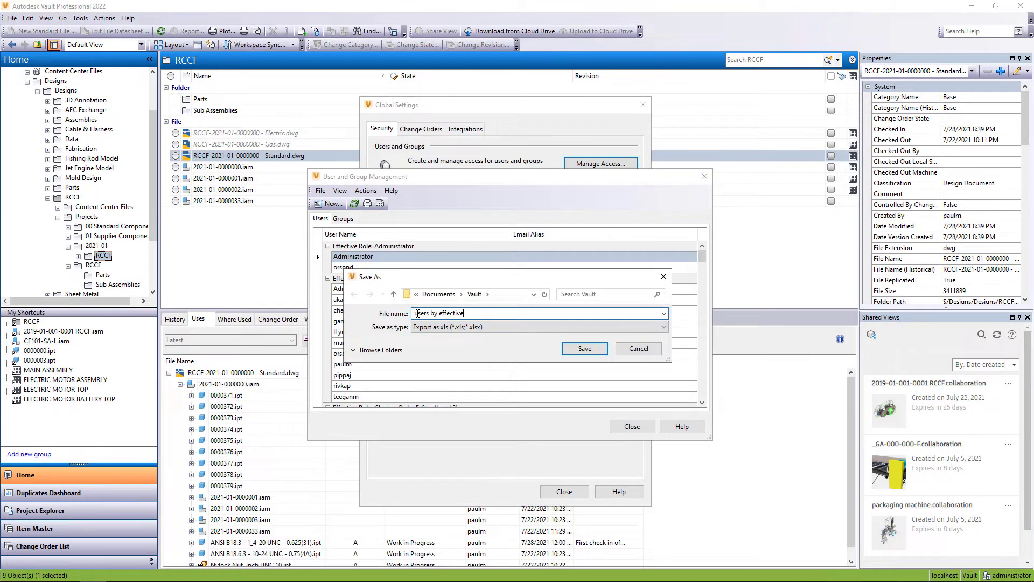
{"action": "left_click", "coordinate": [582, 347]}
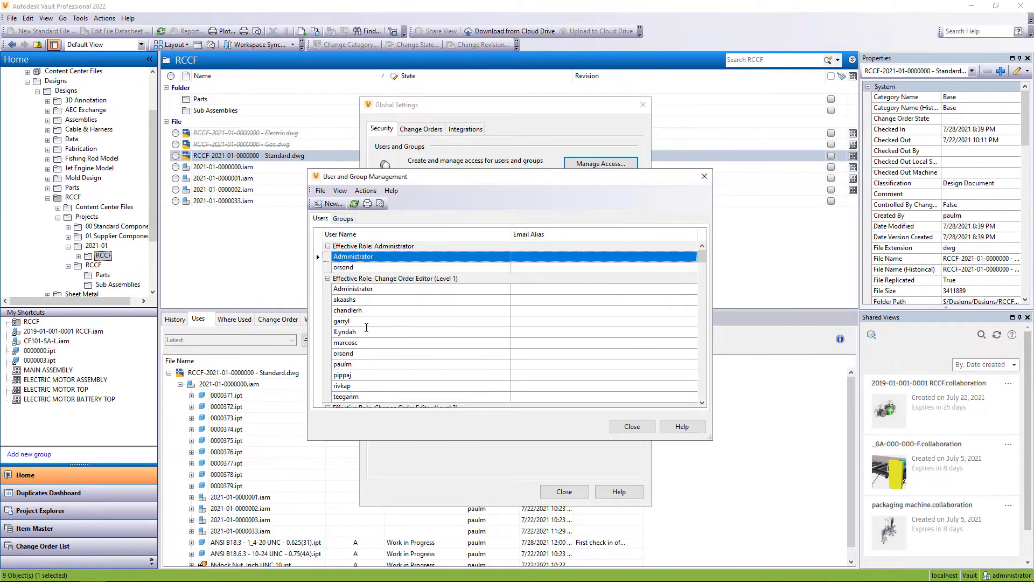
{"action": "left_click", "coordinate": [299, 120]}
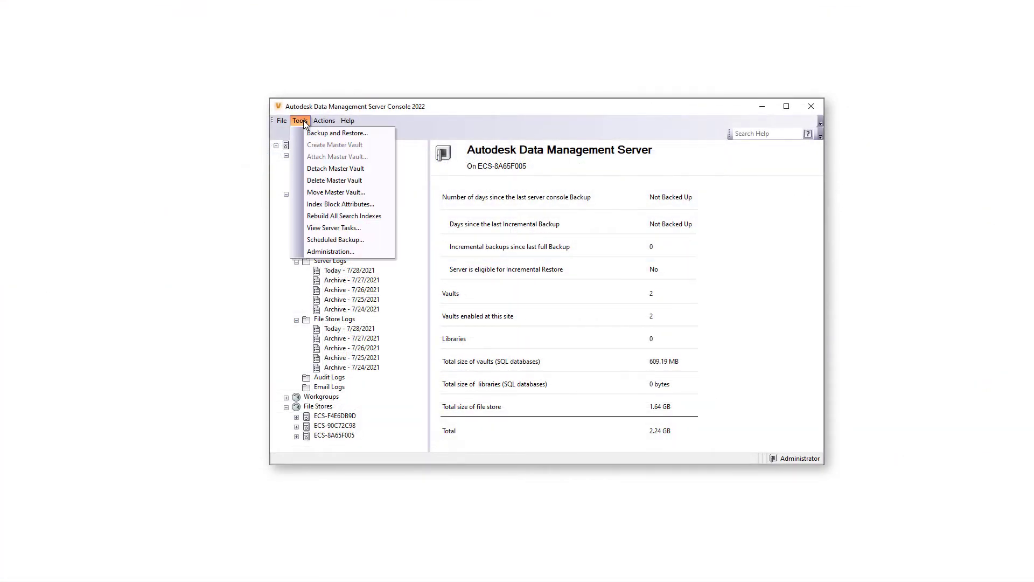
Step: Switch the server's network connection to HTTPS on port 443 with the VaultServer certificate
{"action": "left_click", "coordinate": [329, 252]}
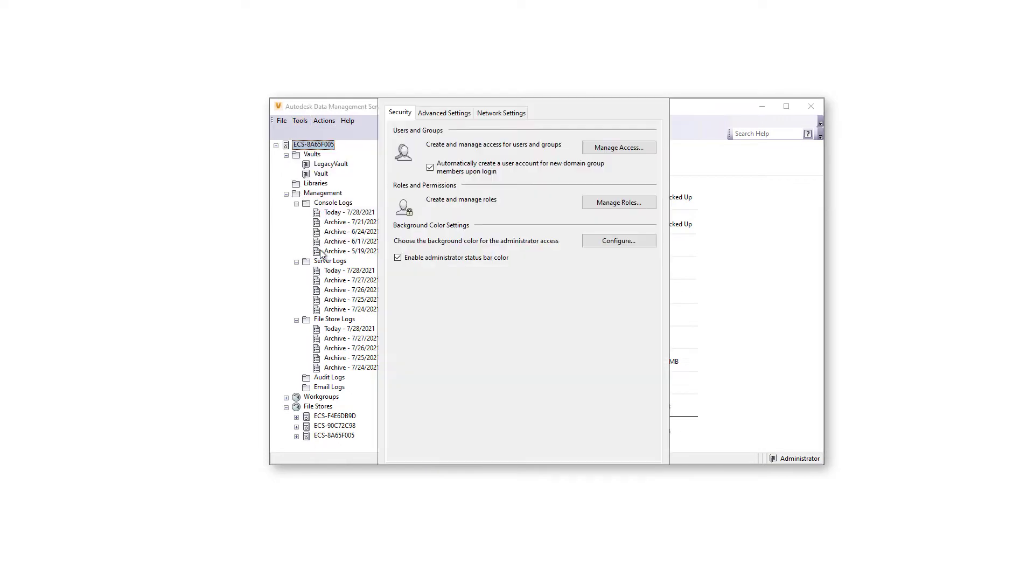
{"action": "left_click", "coordinate": [500, 112]}
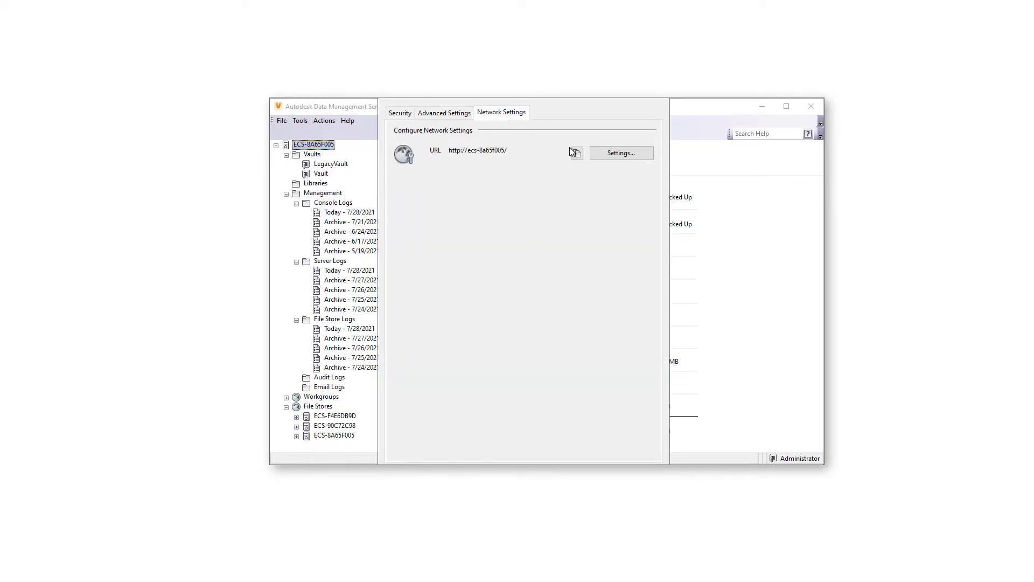
{"action": "left_click", "coordinate": [620, 153]}
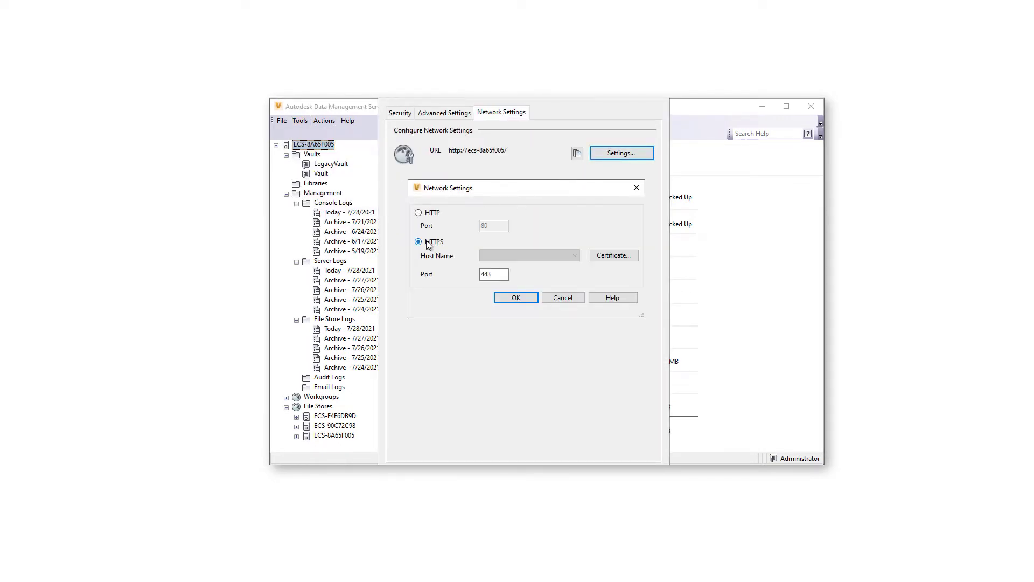
{"action": "left_click", "coordinate": [611, 255]}
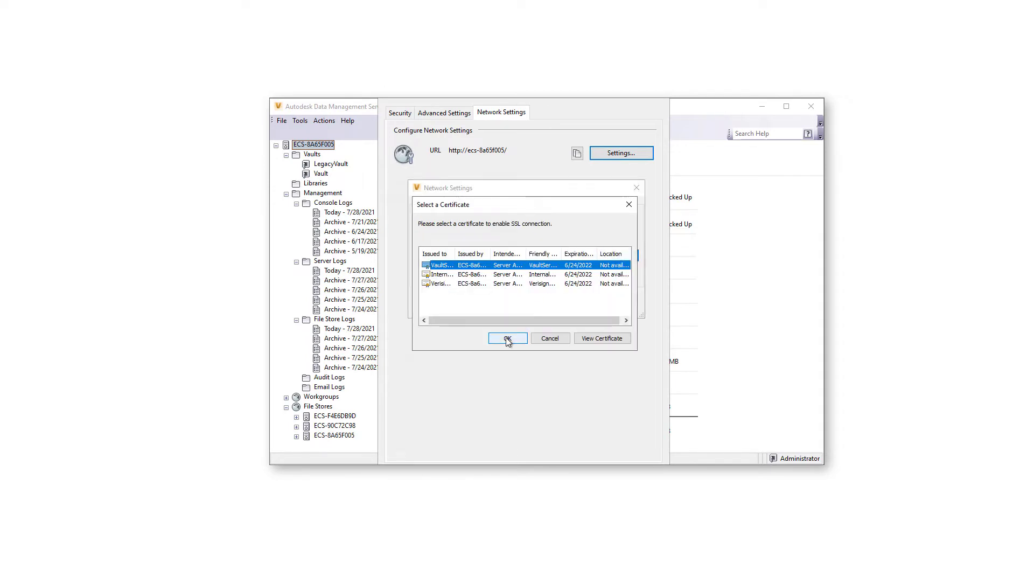
{"action": "left_click", "coordinate": [508, 337]}
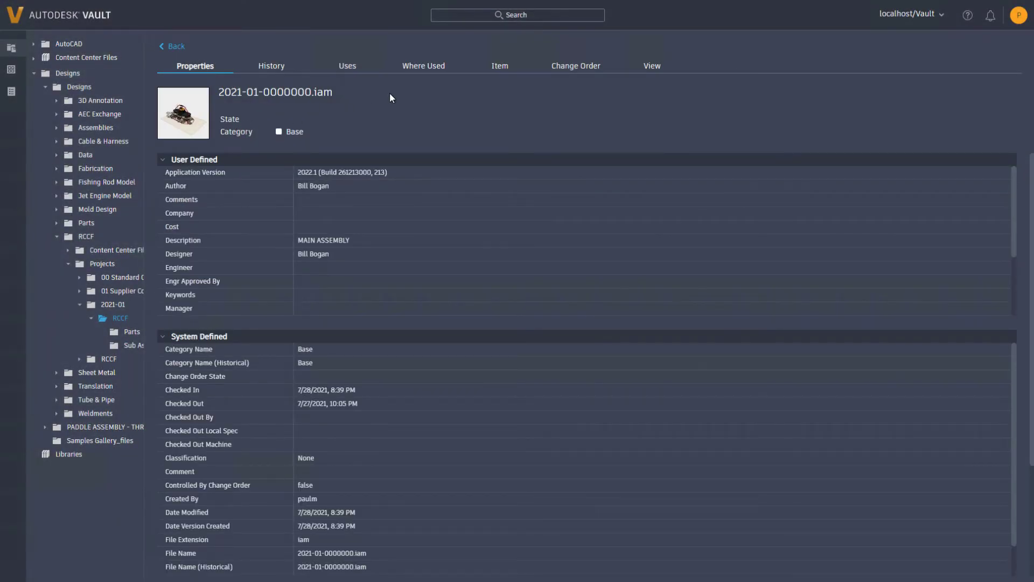
Step: From the file's Item tab, open the linked MAIN ASSEMBLY item to reach item 0000388
{"action": "left_click", "coordinate": [500, 65]}
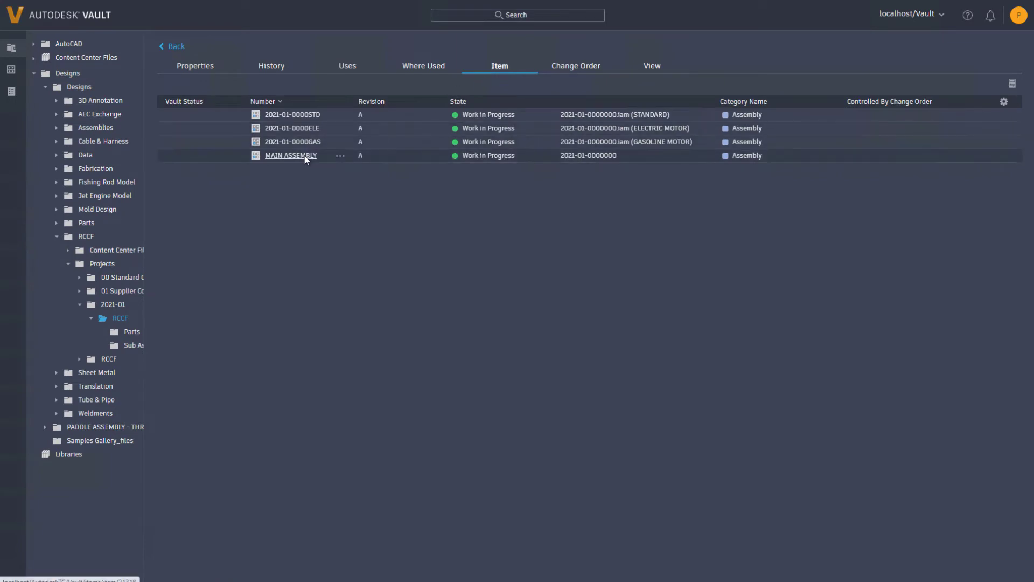
{"action": "left_click", "coordinate": [290, 155]}
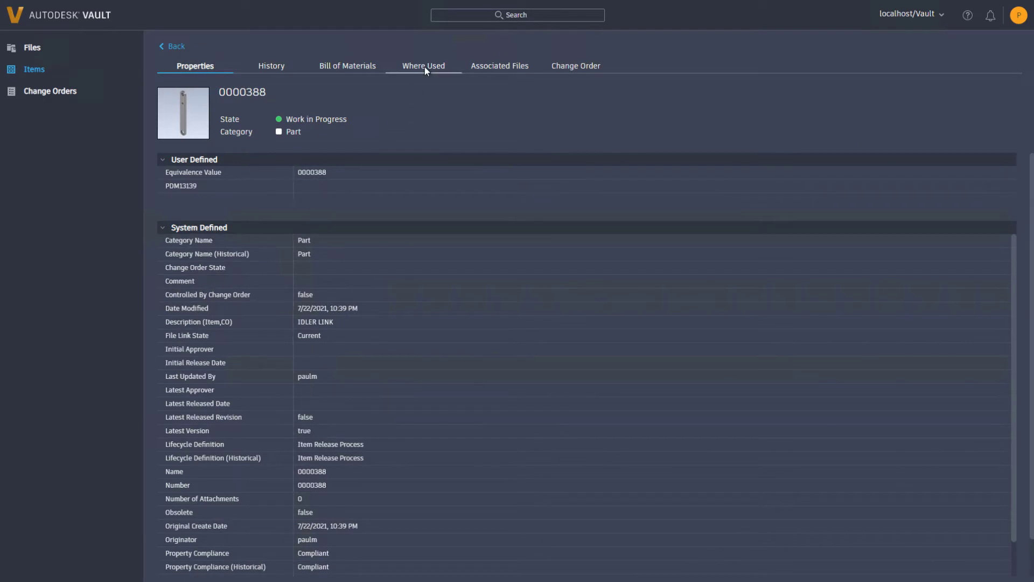
Step: Follow part 0000388's where-used list through RCCF BASE SECTION to MAIN ASSEMBLY's bill of materials
{"action": "left_click", "coordinate": [423, 65]}
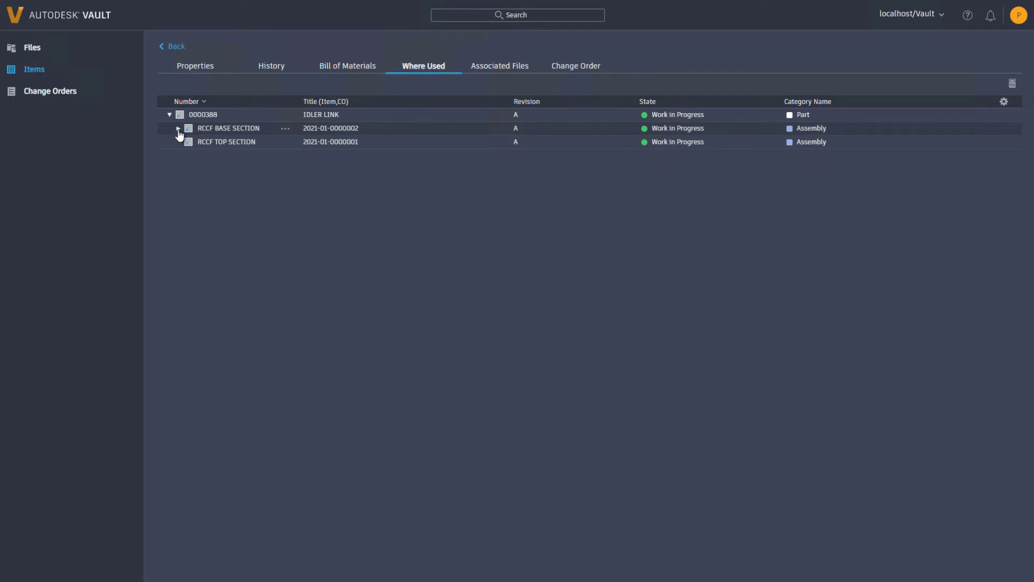
{"action": "left_click", "coordinate": [177, 128]}
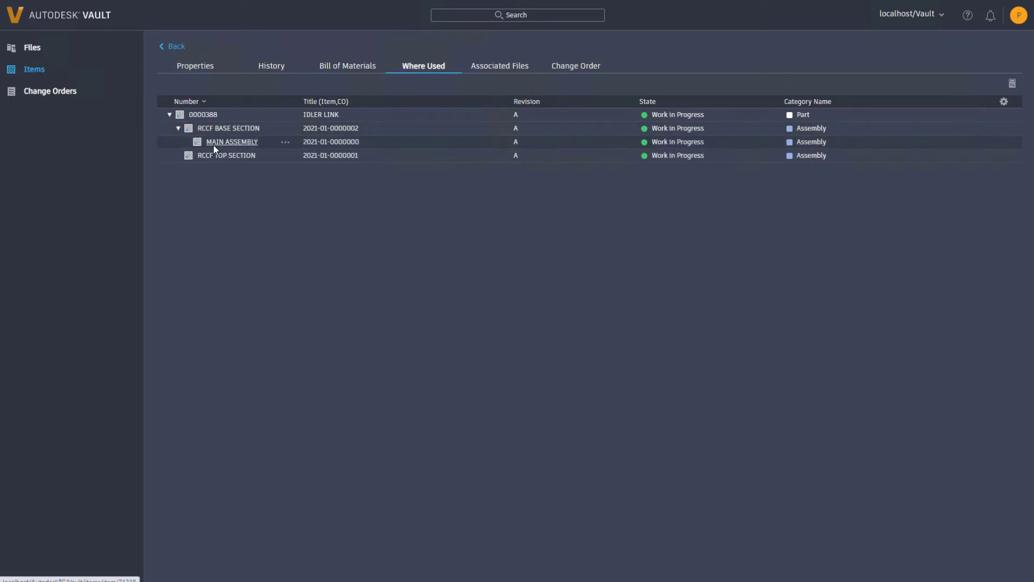
{"action": "left_click", "coordinate": [232, 141]}
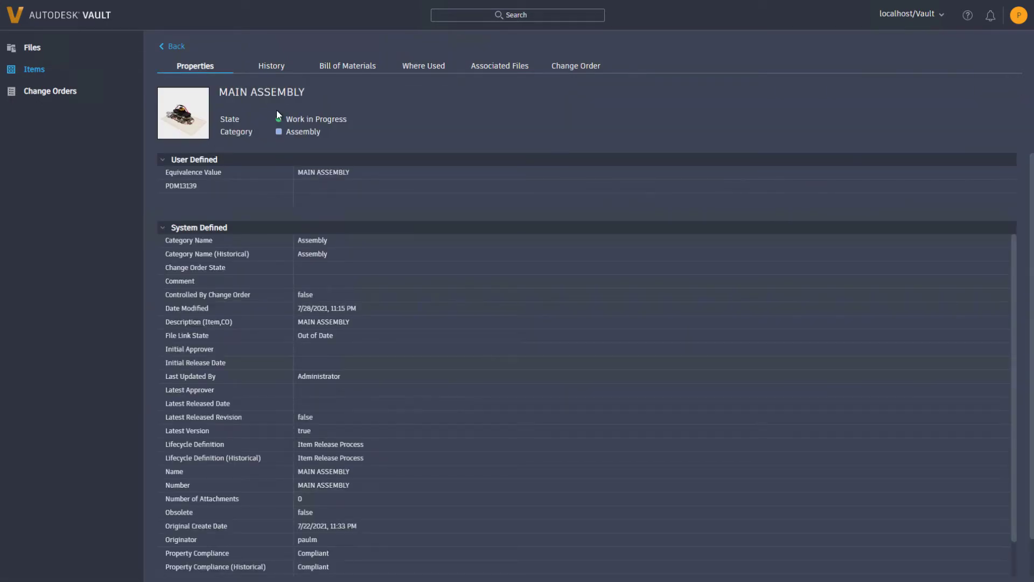
{"action": "left_click", "coordinate": [347, 65]}
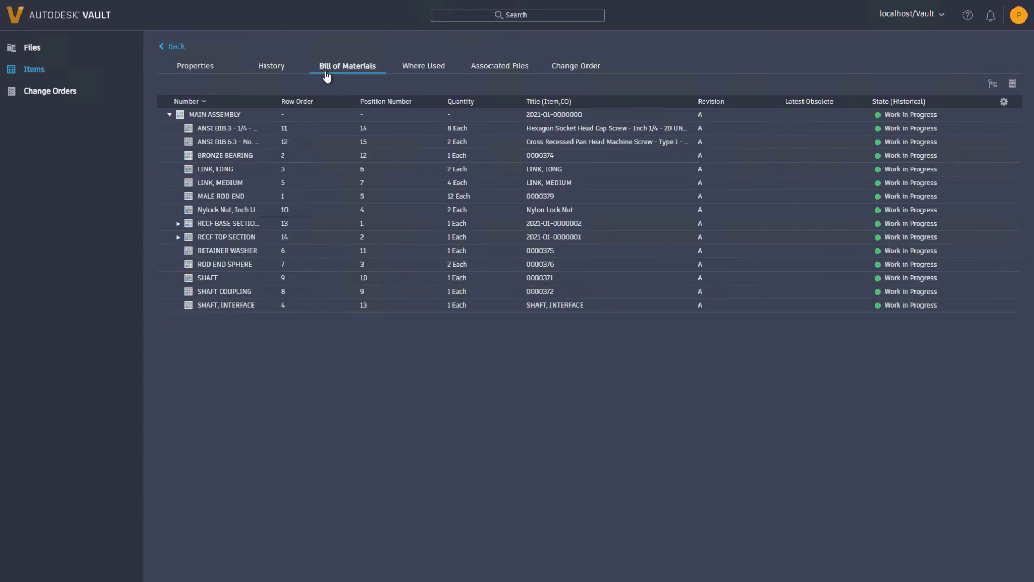
Step: Expand RCCF BASE SECTION and switch the BOM view to Parts Only, then back to Multi-Level
{"action": "left_click", "coordinate": [178, 223]}
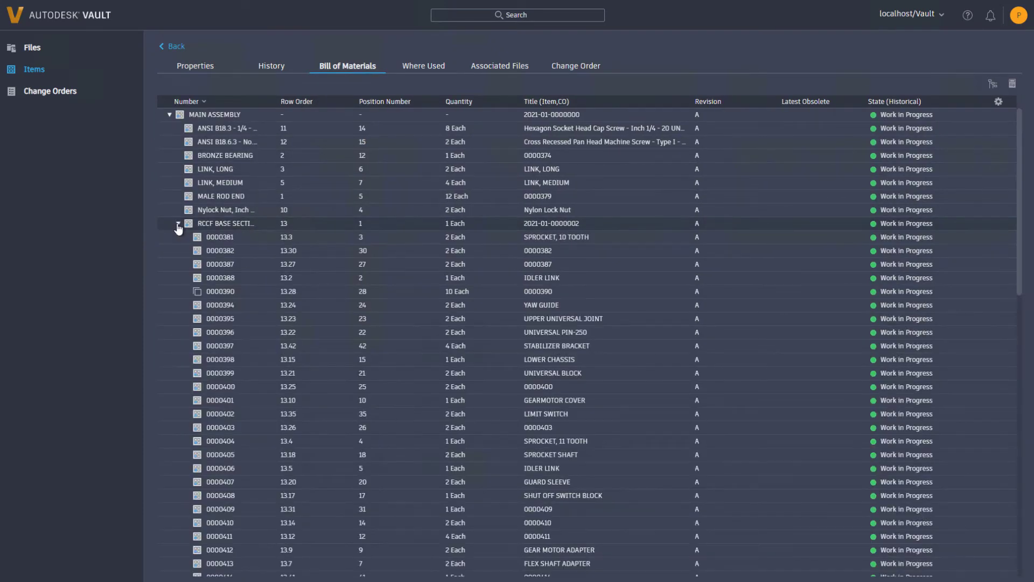
{"action": "left_click", "coordinate": [992, 84]}
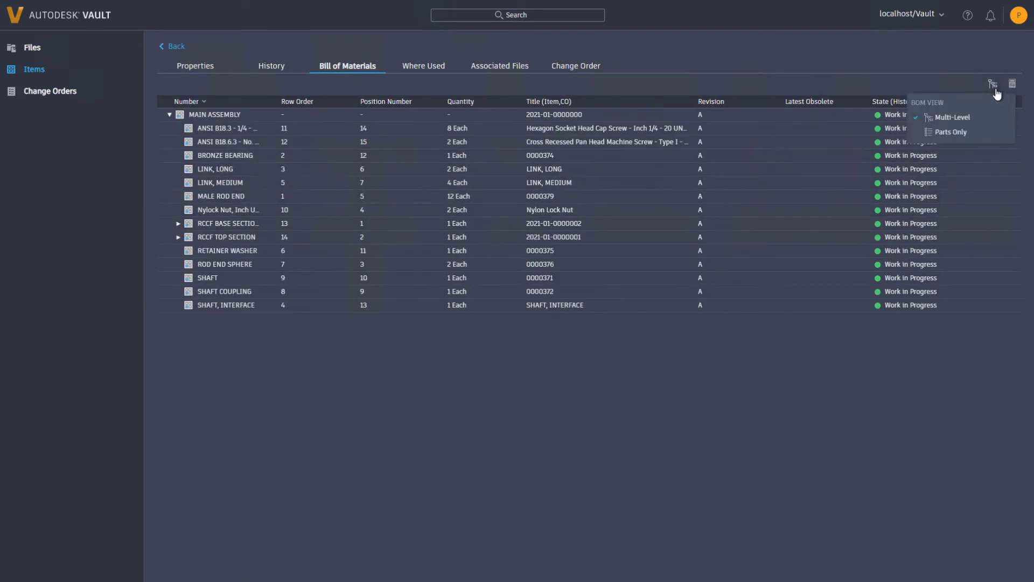
{"action": "left_click", "coordinate": [950, 132]}
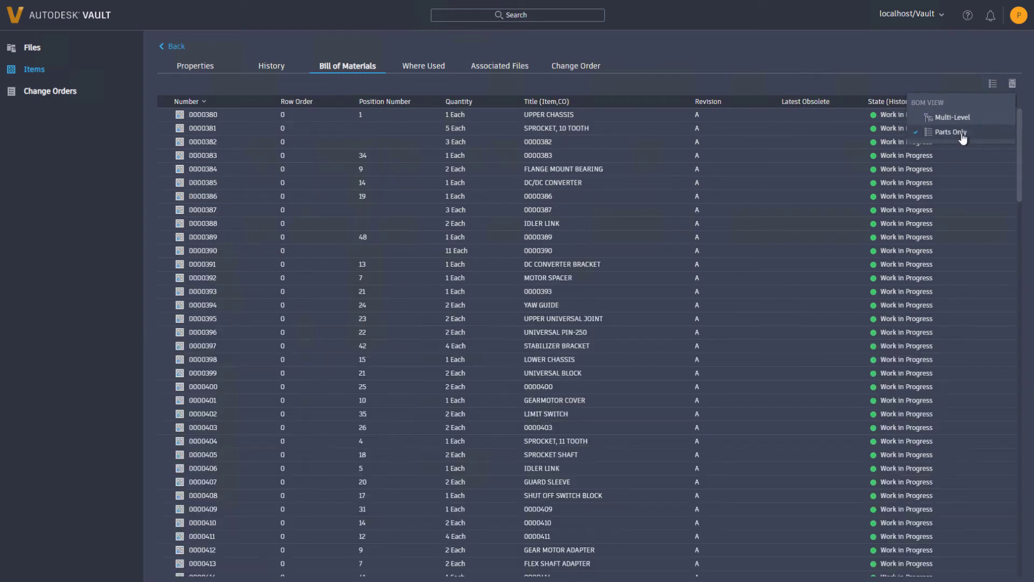
{"action": "mouse_move", "coordinate": [954, 117]}
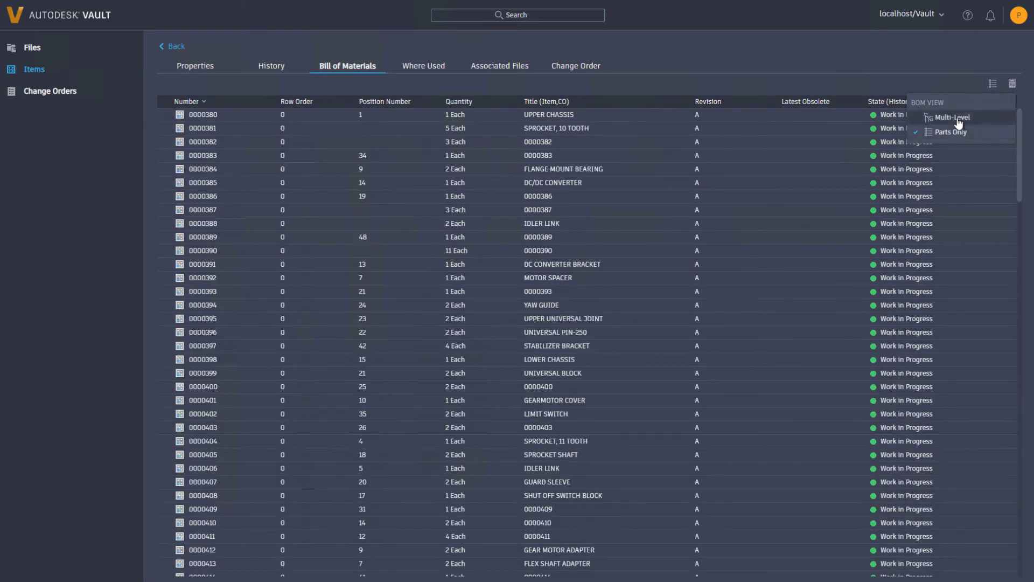
{"action": "left_click", "coordinate": [952, 117]}
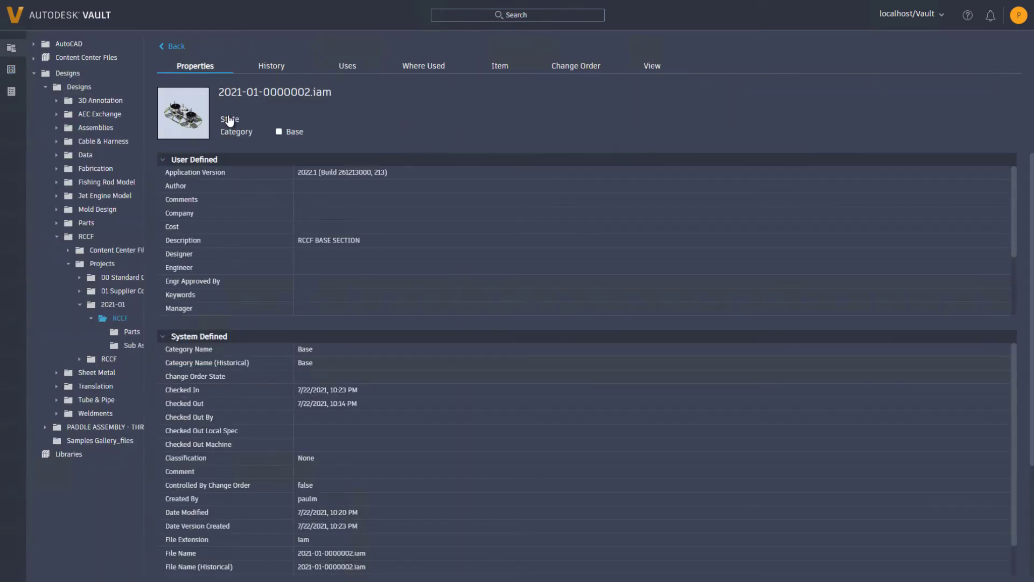
Step: Open the base section's 3D view with Model Browser and explode it, then start markup
{"action": "left_click", "coordinate": [651, 66]}
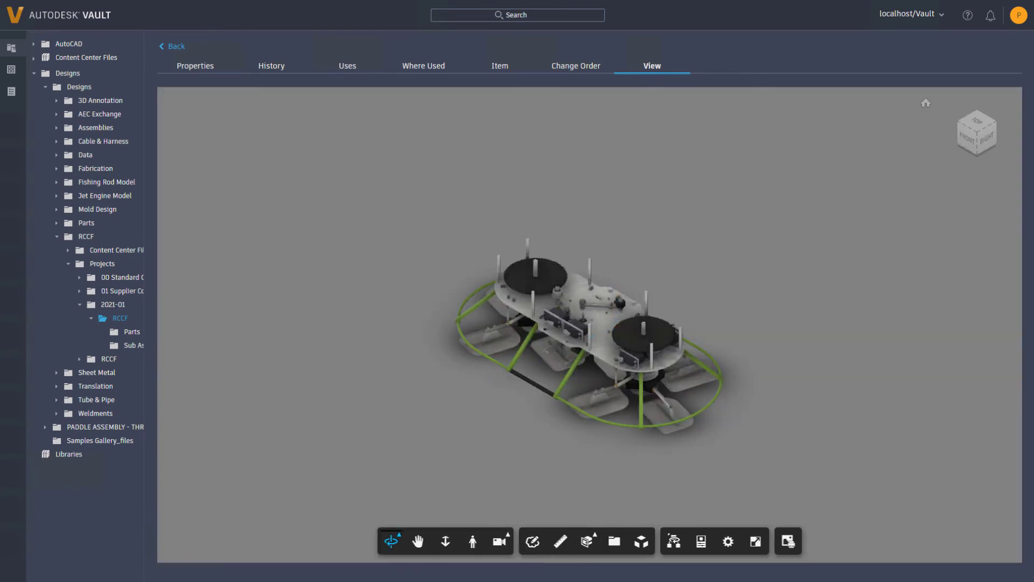
{"action": "left_click", "coordinate": [639, 541]}
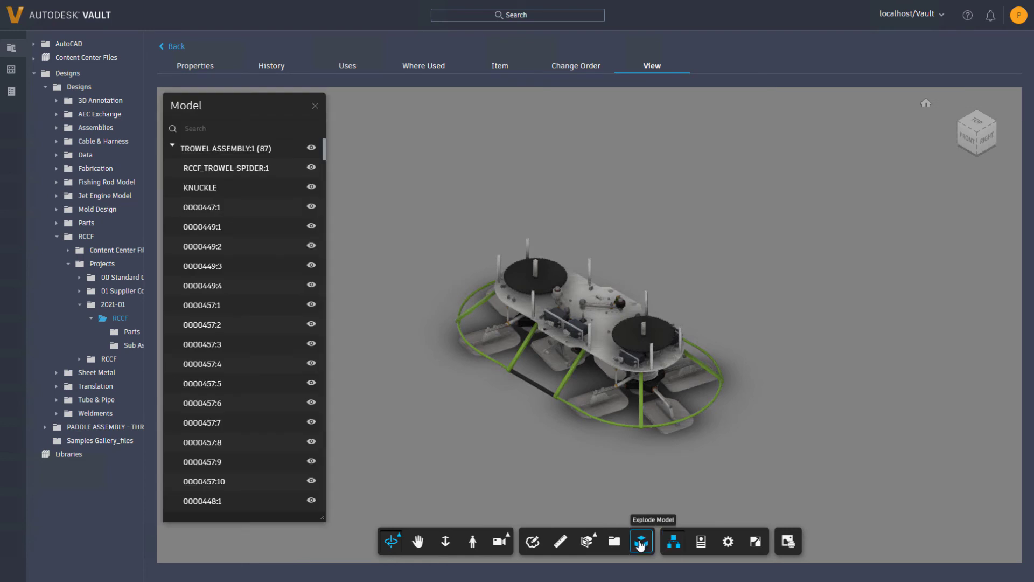
{"action": "left_click", "coordinate": [639, 541]}
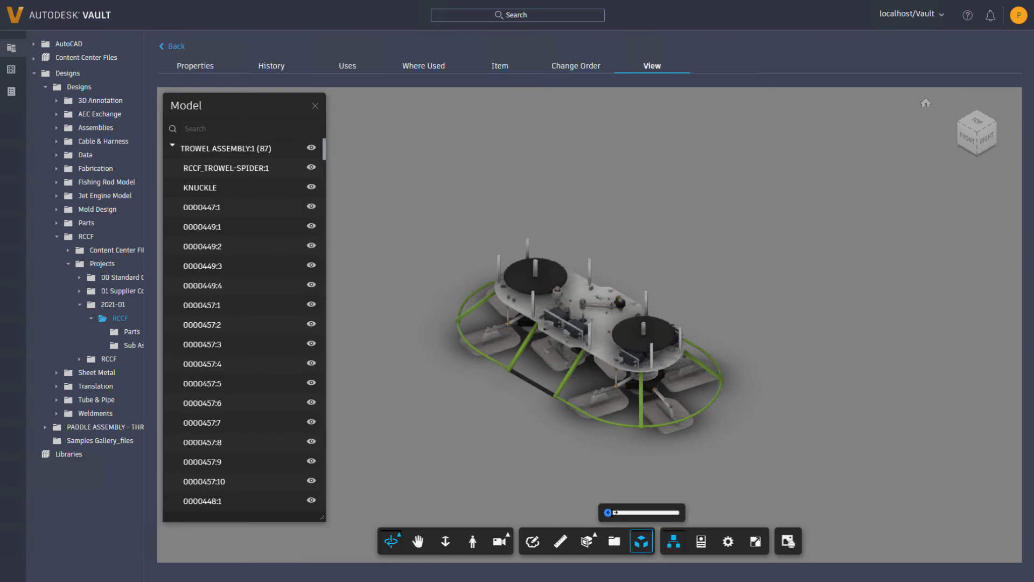
{"action": "left_click_drag", "start_coordinate": [607, 512], "coordinate": [625, 513]}
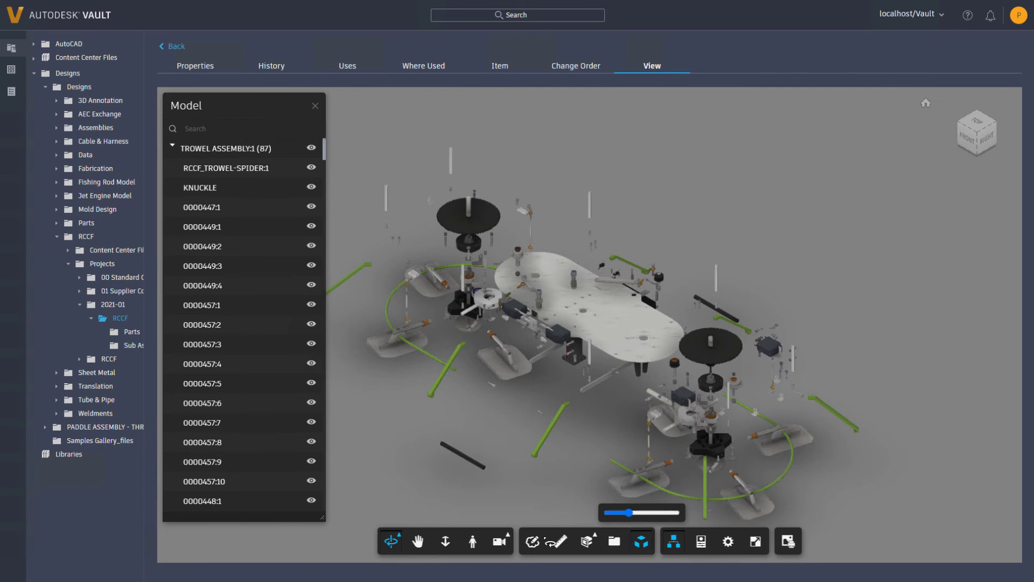
{"action": "left_click", "coordinate": [532, 540]}
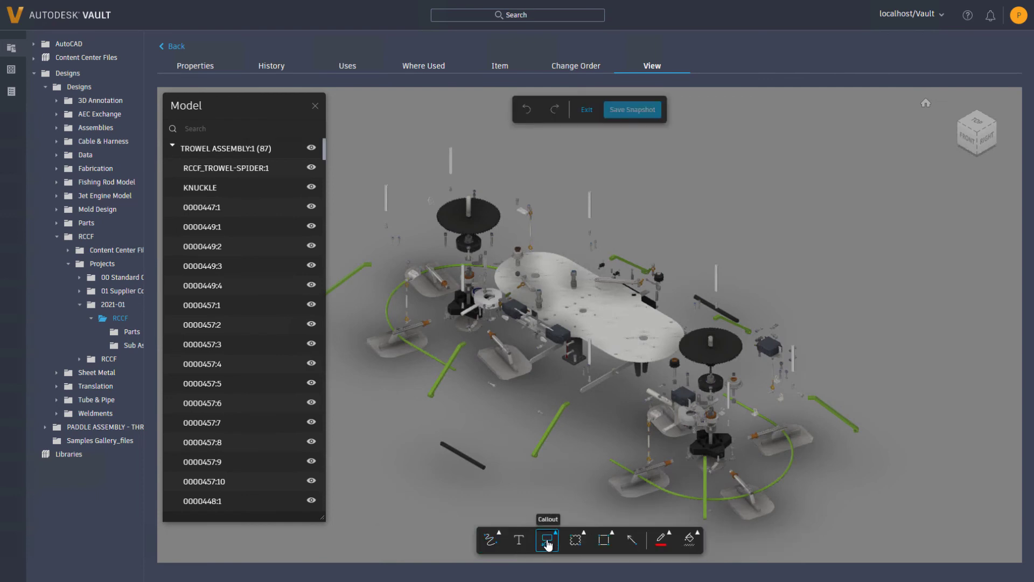
Step: Add a callout 'Please provide FEA results for' pointing at the green rod, saving snapshot 'Support'
{"action": "left_click_drag", "start_coordinate": [640, 226], "coordinate": [558, 424]}
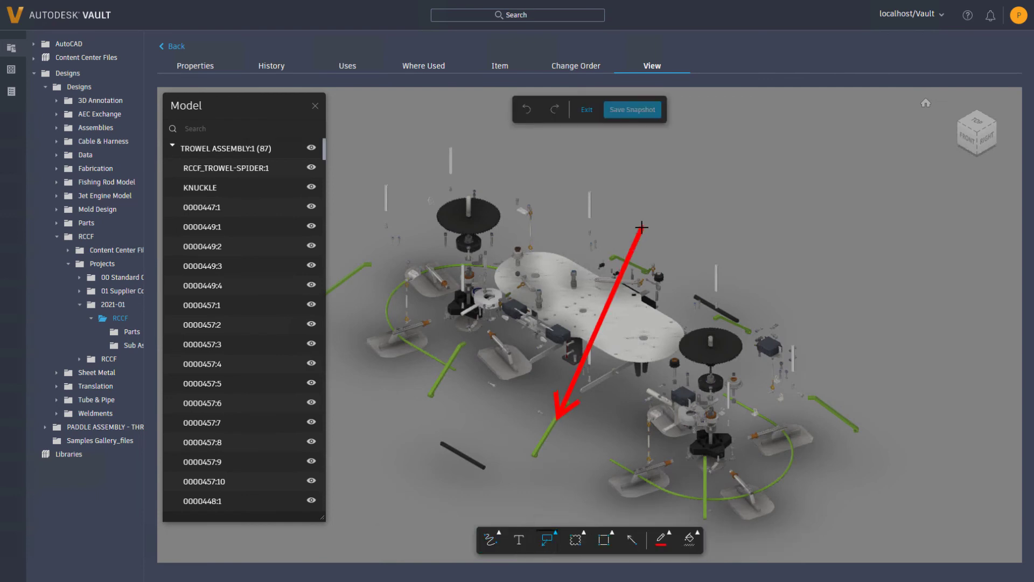
{"action": "type", "text": "Please provide FEA results for"}
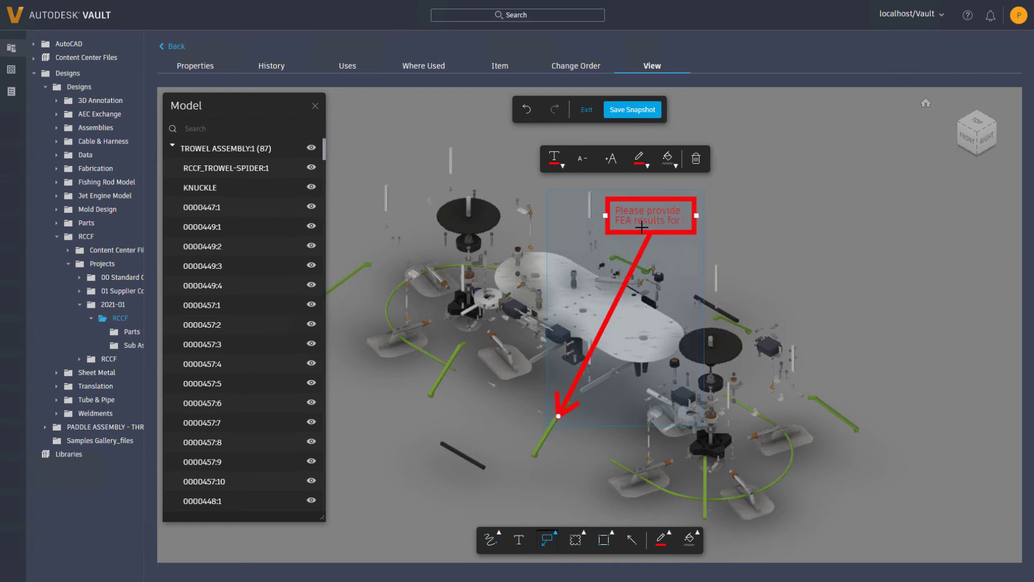
{"action": "left_click", "coordinate": [631, 109]}
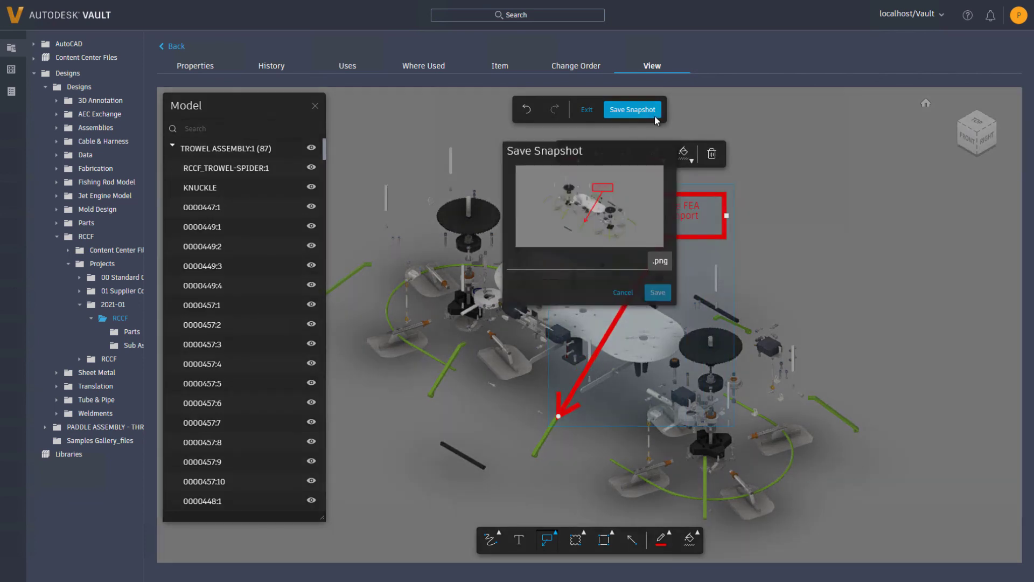
{"action": "type", "text": "Support"}
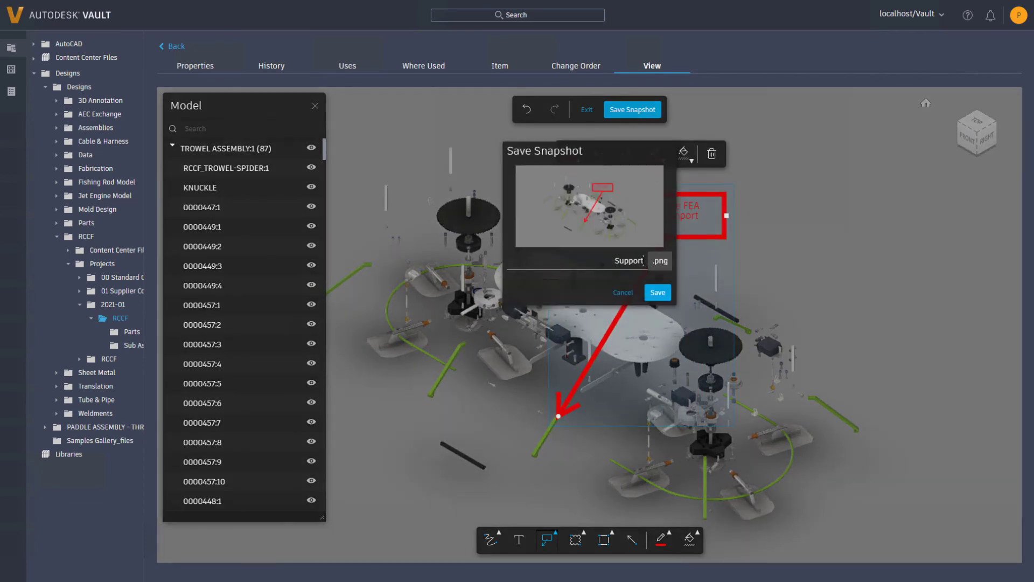